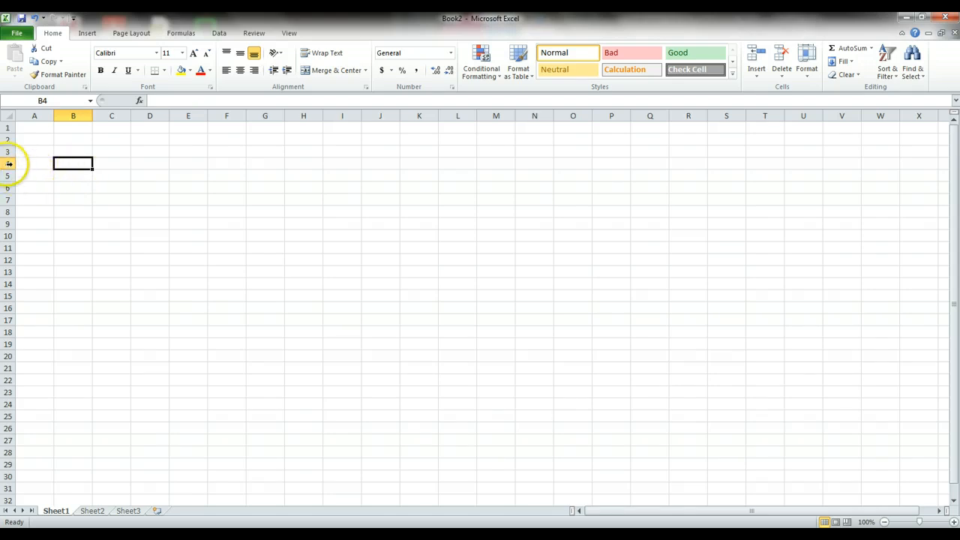
- Type 'Barrow, Alaska' in B4 and make it bold at font size 18
{"action": "left_click", "coordinate": [8, 163]}
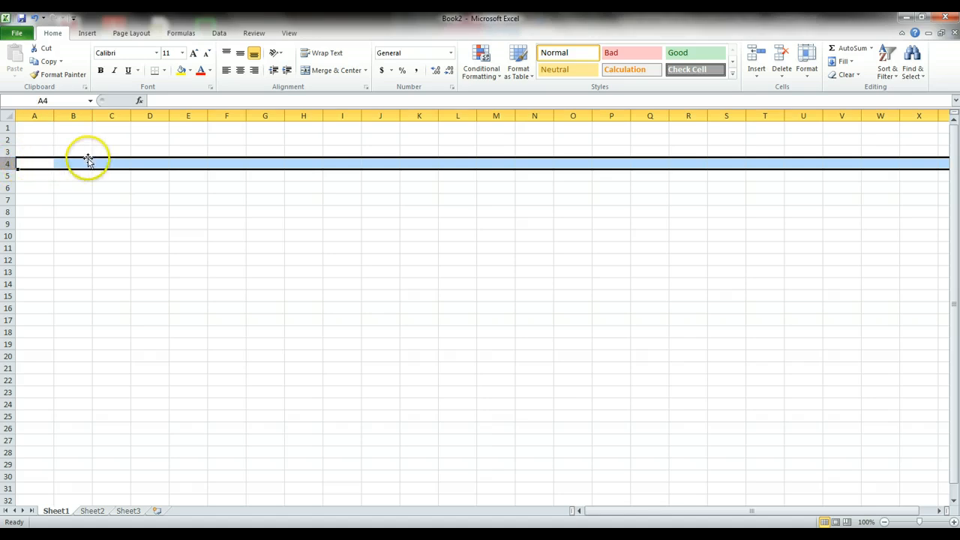
{"action": "left_click", "coordinate": [73, 115]}
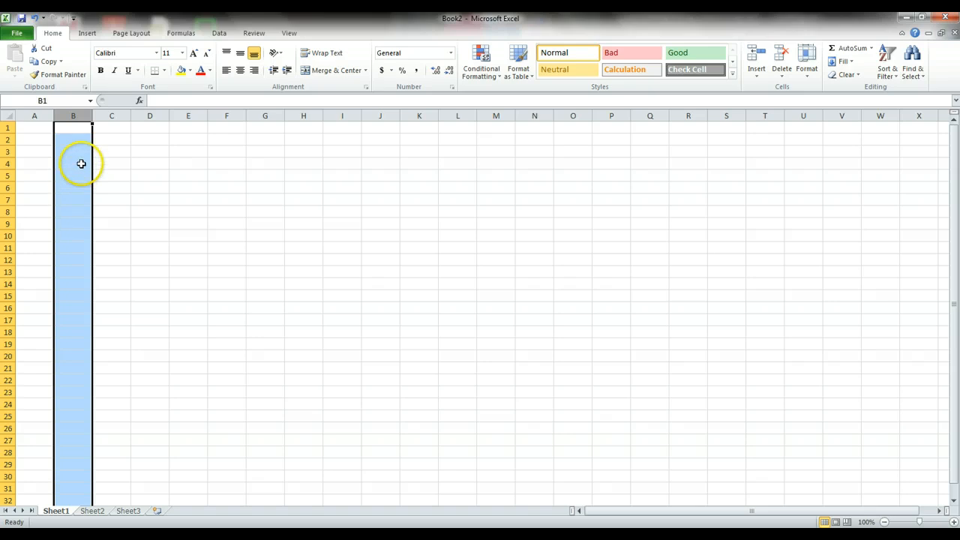
{"action": "left_click", "coordinate": [72, 163]}
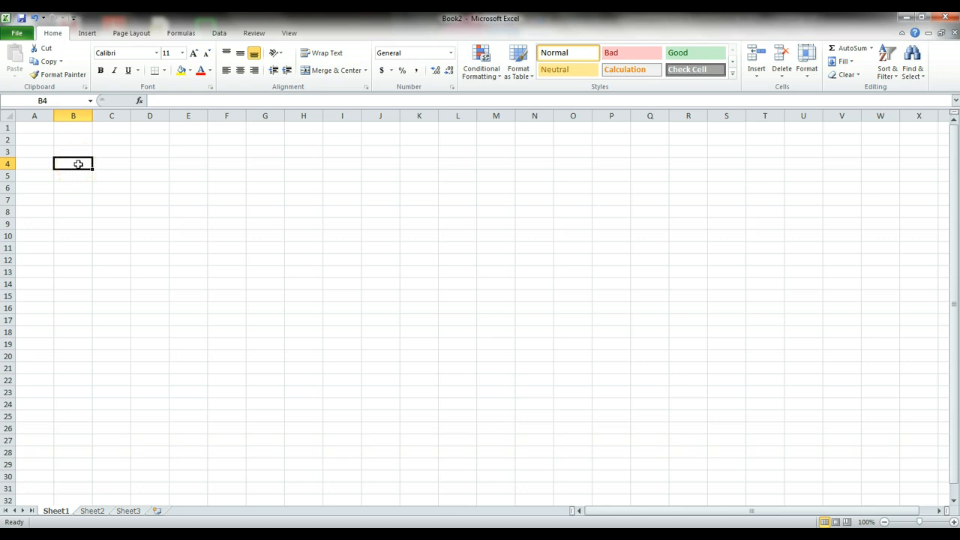
{"action": "type", "text": "Barr"}
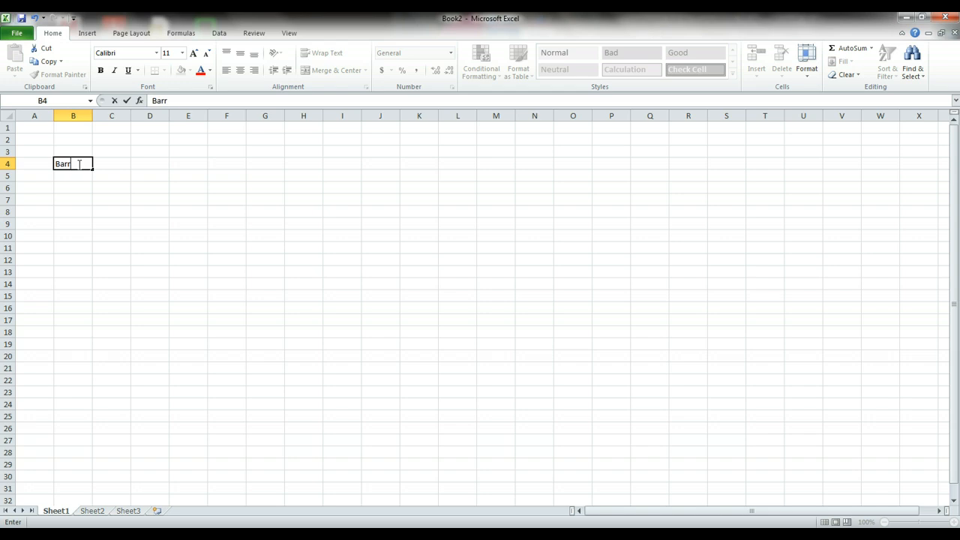
{"action": "type", "text": "ow,"}
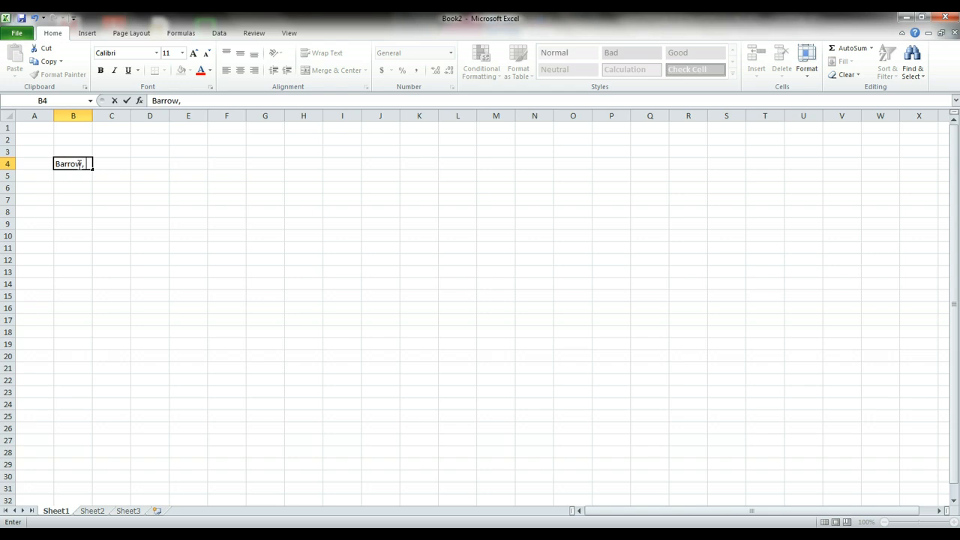
{"action": "type", "text": "Alaska"}
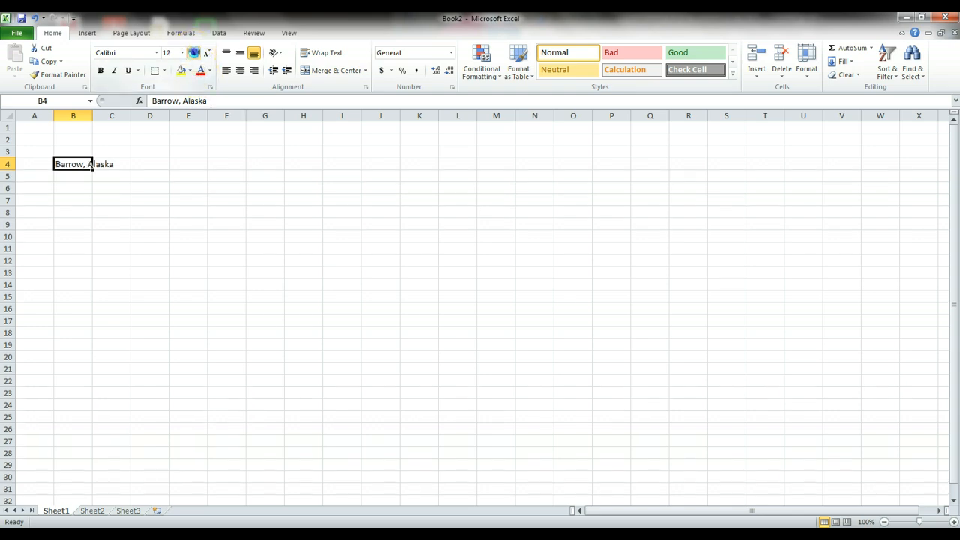
{"action": "left_click", "coordinate": [194, 52]}
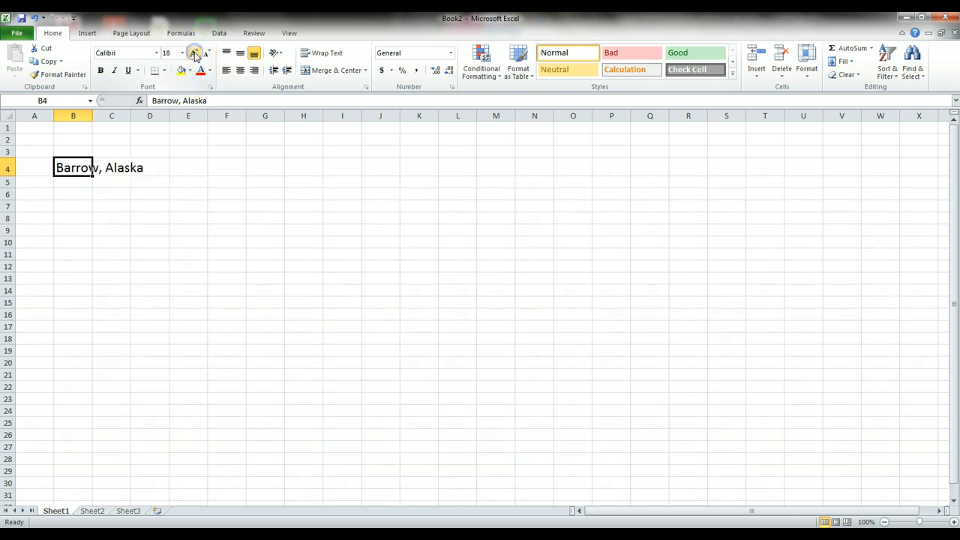
{"action": "left_click", "coordinate": [100, 69]}
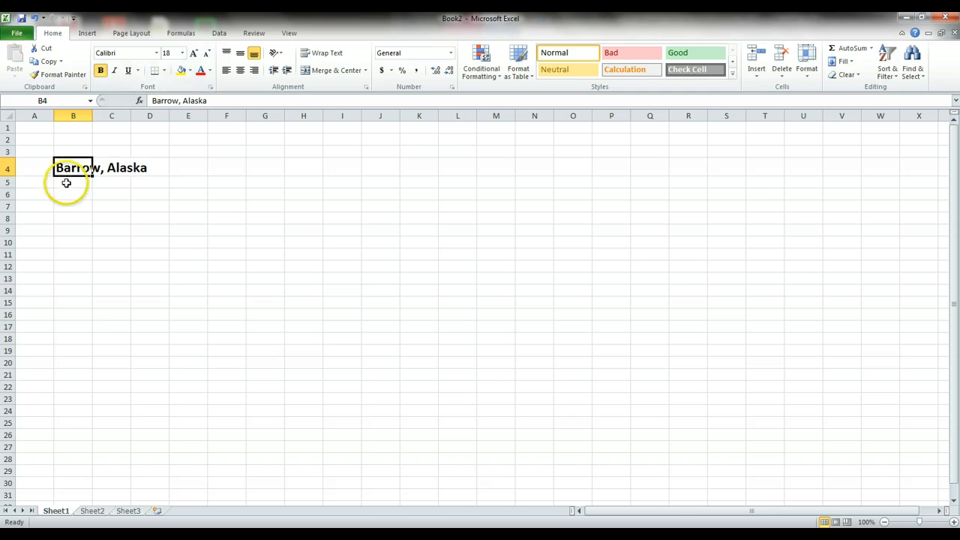
{"action": "left_click", "coordinate": [72, 194]}
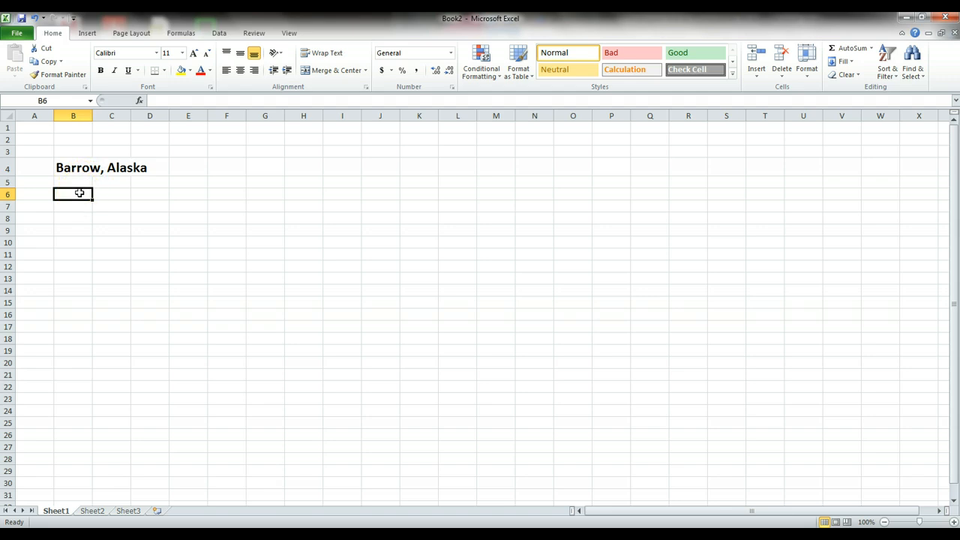
- Label B6 'Precip[itation (cm)' and B7 'Temperature (C)', then widen column B
{"action": "type", "text": "Precip[i"}
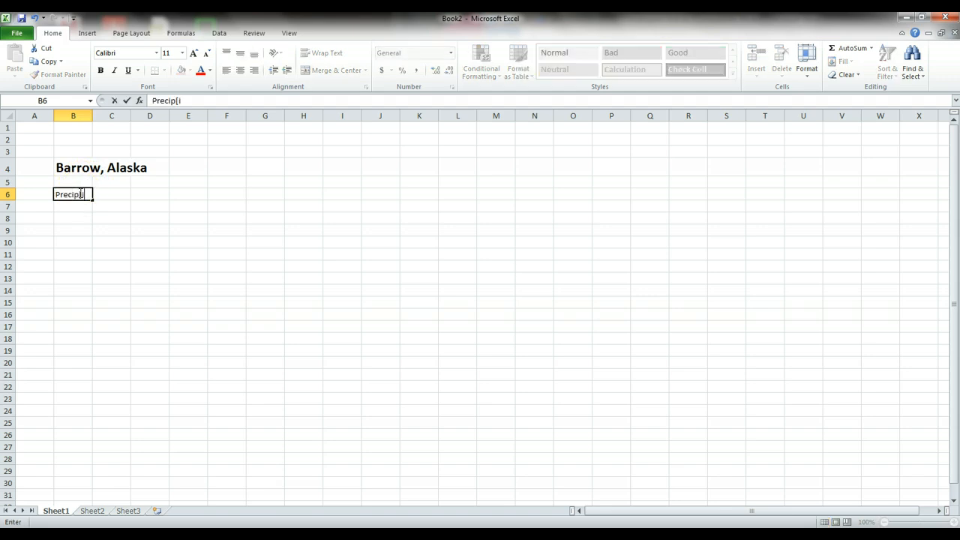
{"action": "type", "text": "tation ("}
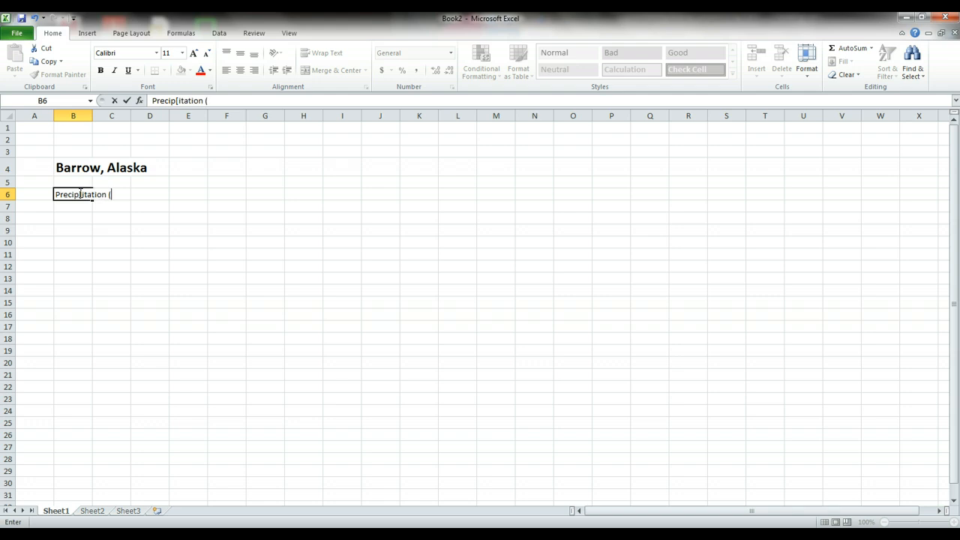
{"action": "type", "text": "cm)"}
{"action": "left_click", "coordinate": [73, 206]}
{"action": "type", "text": "T"}
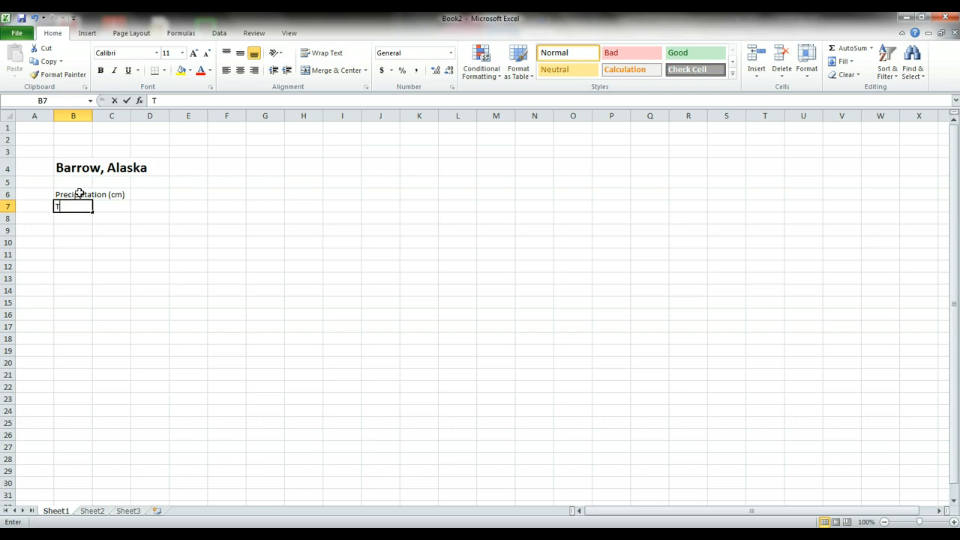
{"action": "type", "text": "emperature ©"}
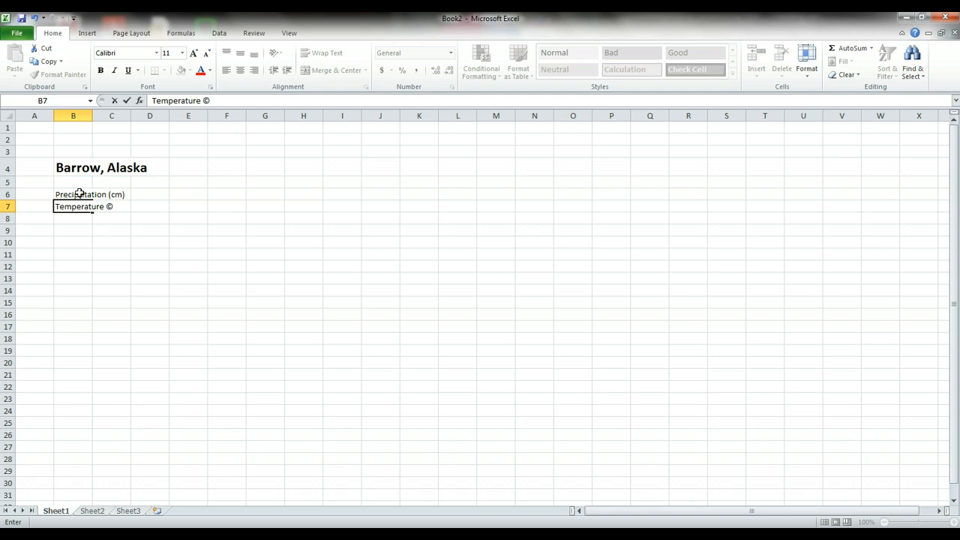
{"action": "left_click", "coordinate": [73, 115]}
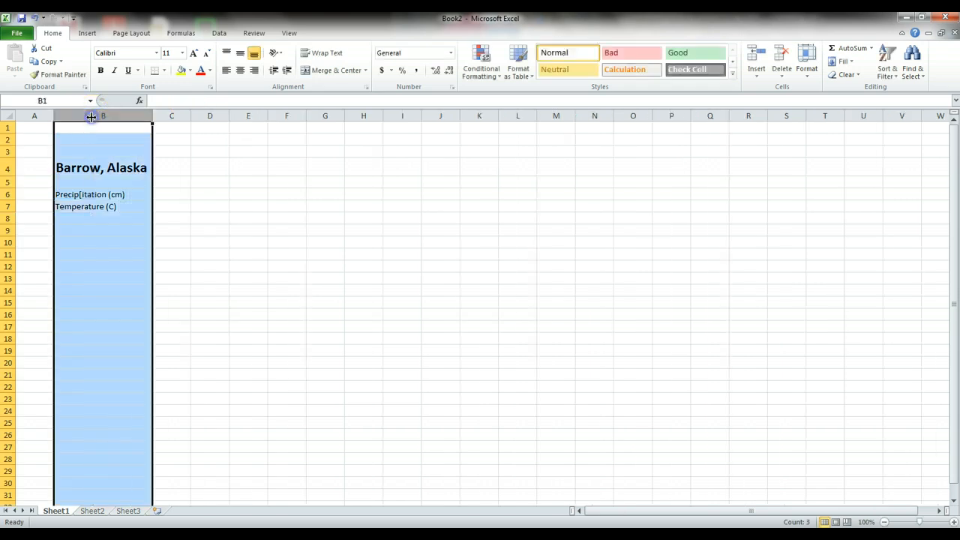
{"action": "left_click", "coordinate": [171, 194]}
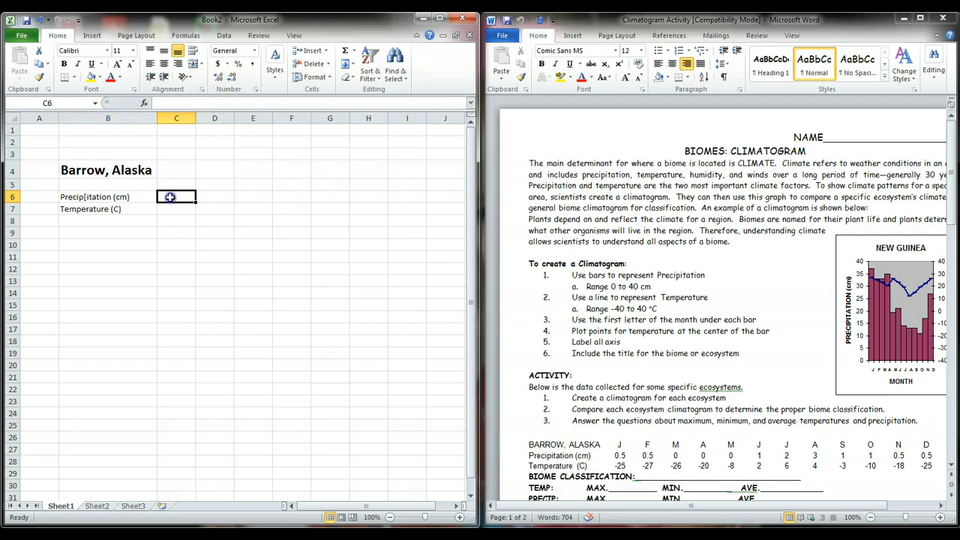
- Enter month initials J, F, M, A, M, J, J, A, S, O, N, D in C5 through N5
{"action": "left_click", "coordinate": [176, 184]}
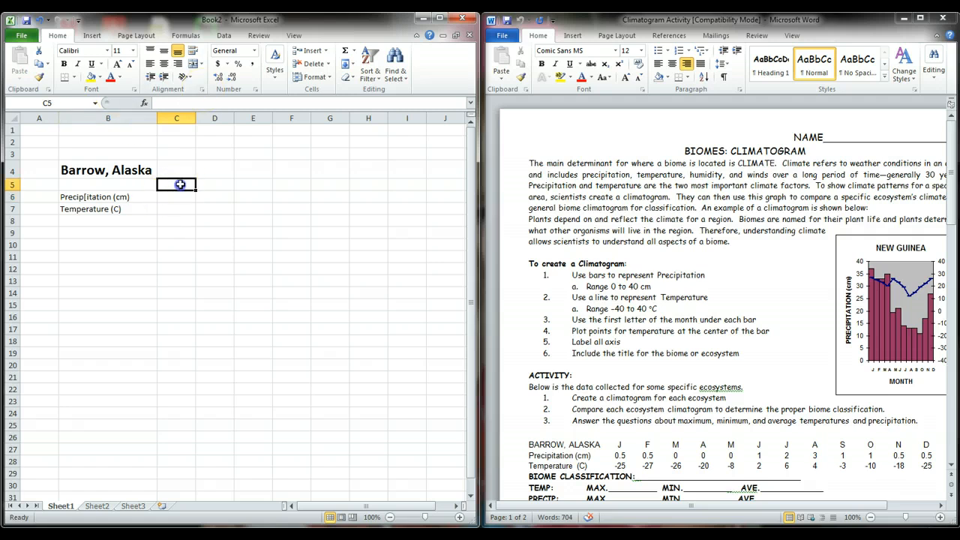
{"action": "type", "text": "J"}
{"action": "left_click", "coordinate": [215, 184]}
{"action": "type", "text": "F"}
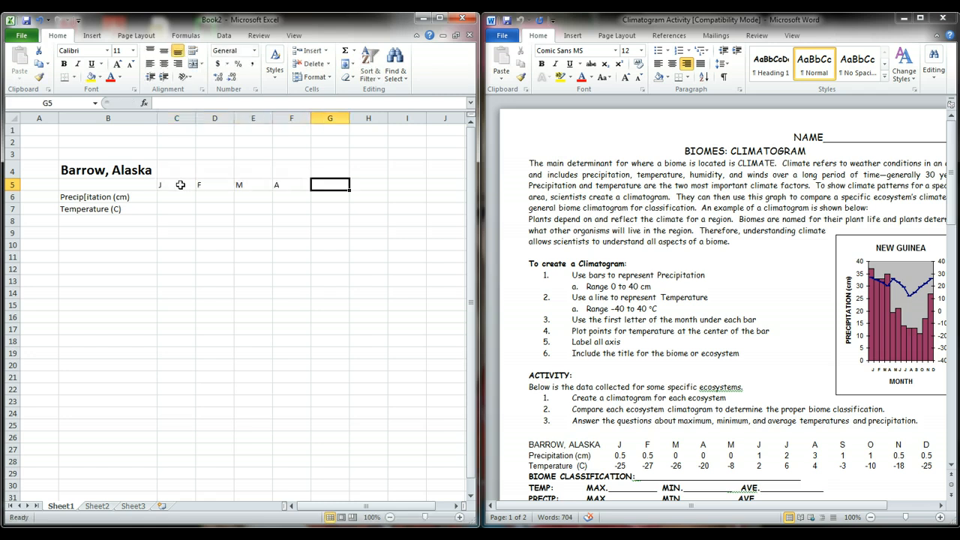
{"action": "type", "text": "M"}
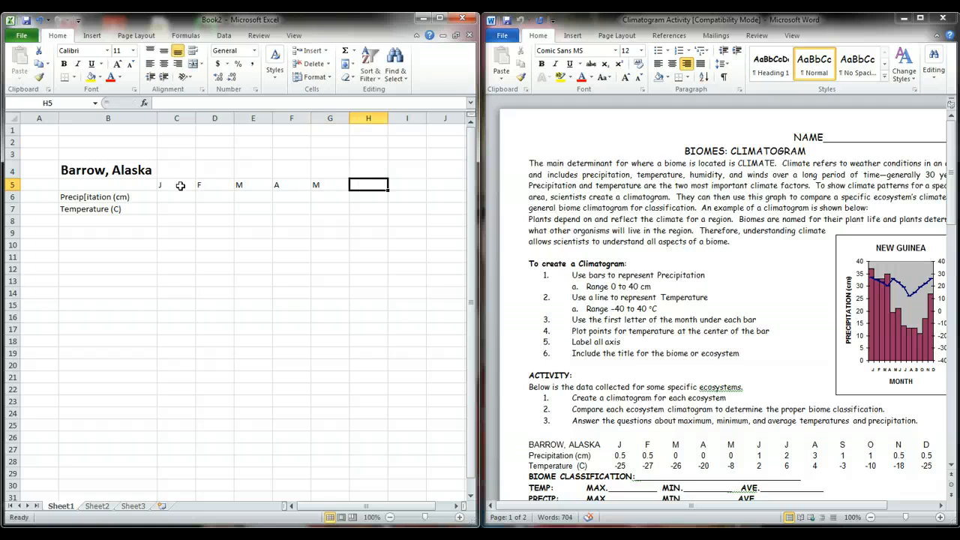
{"action": "type", "text": "J"}
{"action": "left_click", "coordinate": [445, 184]}
{"action": "type", "text": "A"}
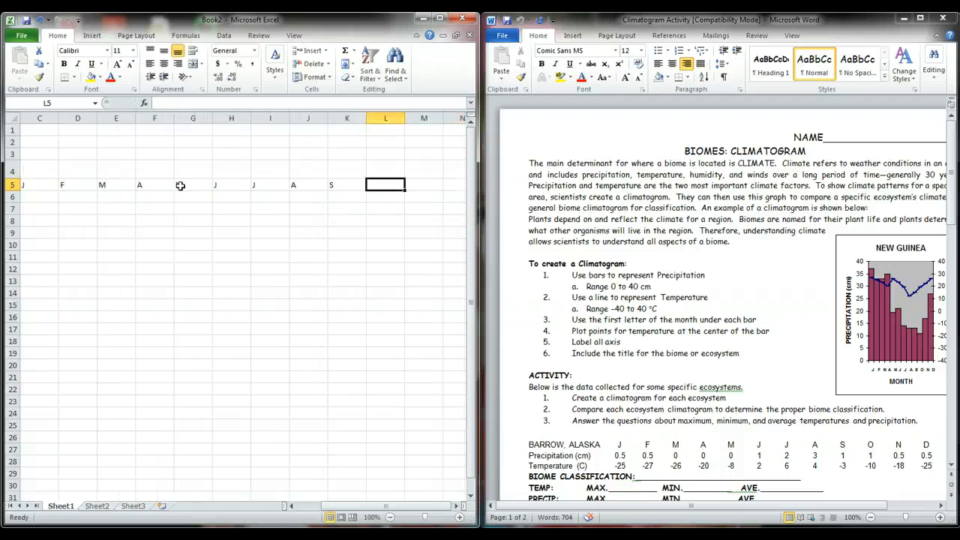
{"action": "type", "text": "N"}
{"action": "left_click", "coordinate": [456, 185]}
{"action": "type", "text": "D"}
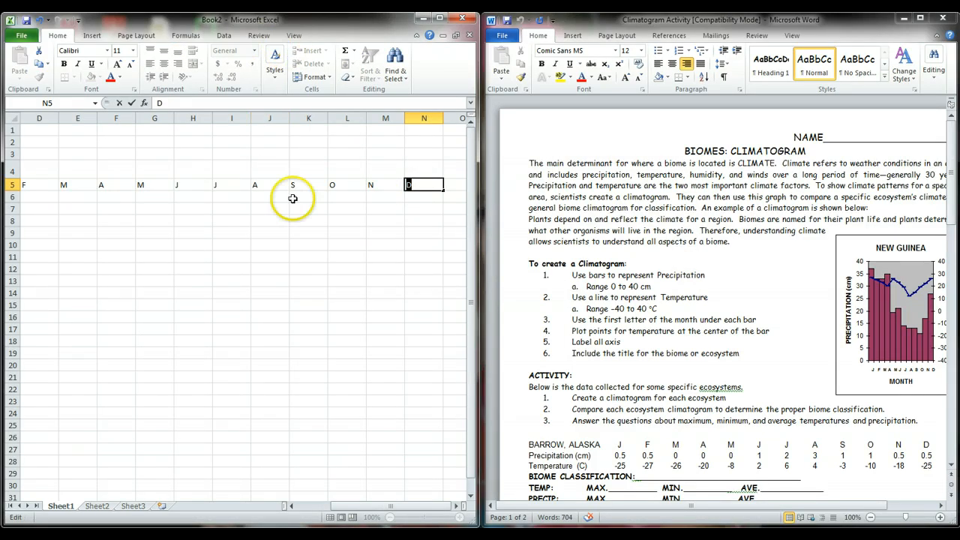
{"action": "left_click", "coordinate": [232, 196]}
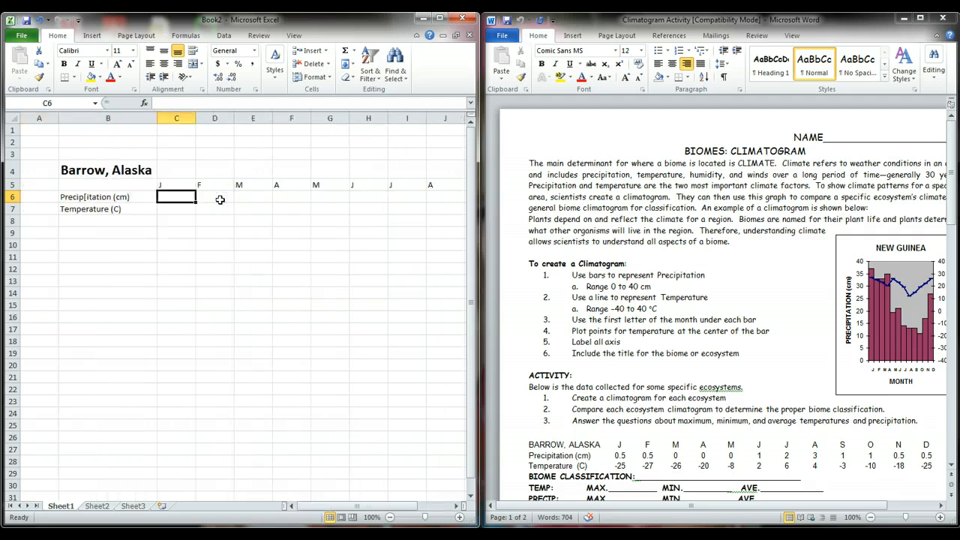
- Enter precipitation 0.5, 0.5, 0, 0, 0, 1, 2, 3, 1, 1, 0.5, 0.5 in C6:N6
{"action": "type", "text": "0.5"}
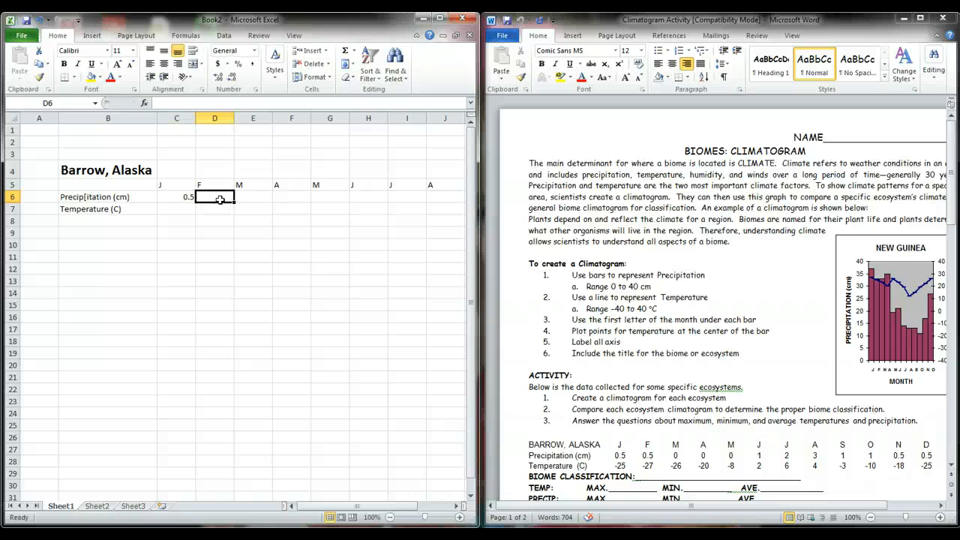
{"action": "type", "text": "0.5"}
{"action": "left_click", "coordinate": [368, 196]}
{"action": "type", "text": "1"}
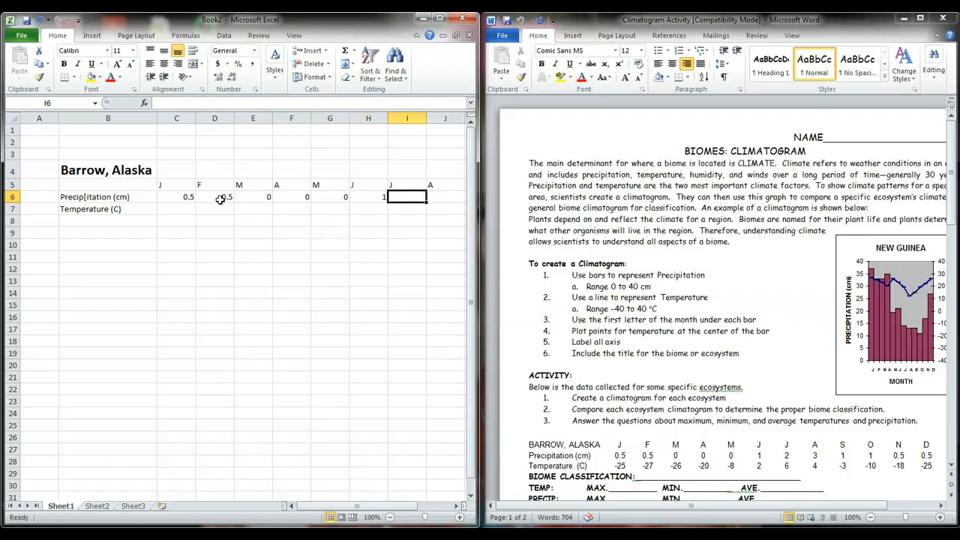
{"action": "type", "text": "3"}
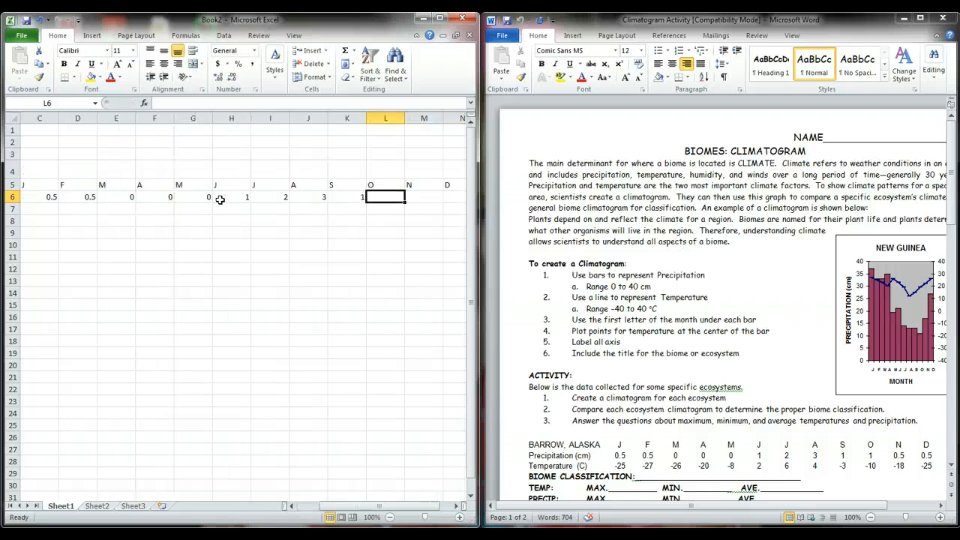
{"action": "type", "text": "0.5"}
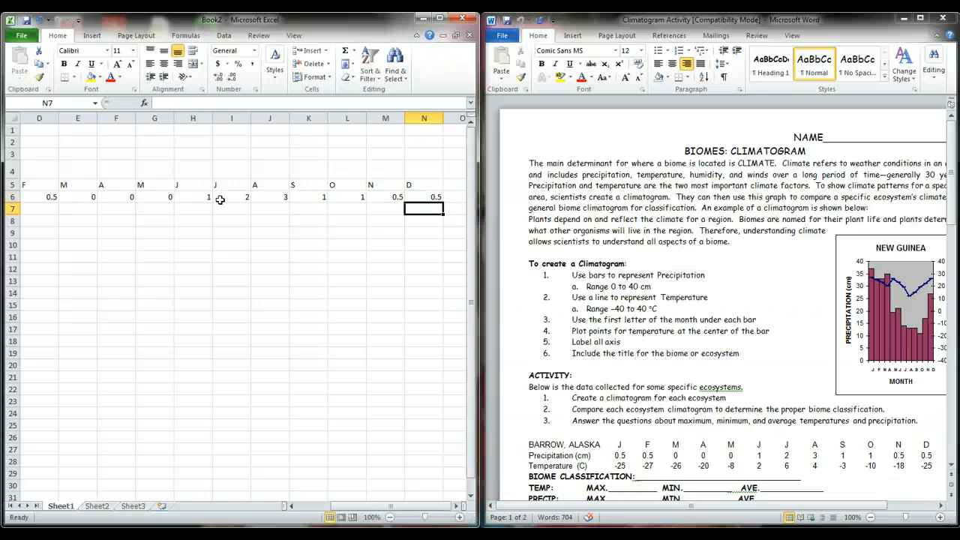
{"action": "left_click", "coordinate": [77, 208]}
{"action": "type", "text": "Temperature (C"}
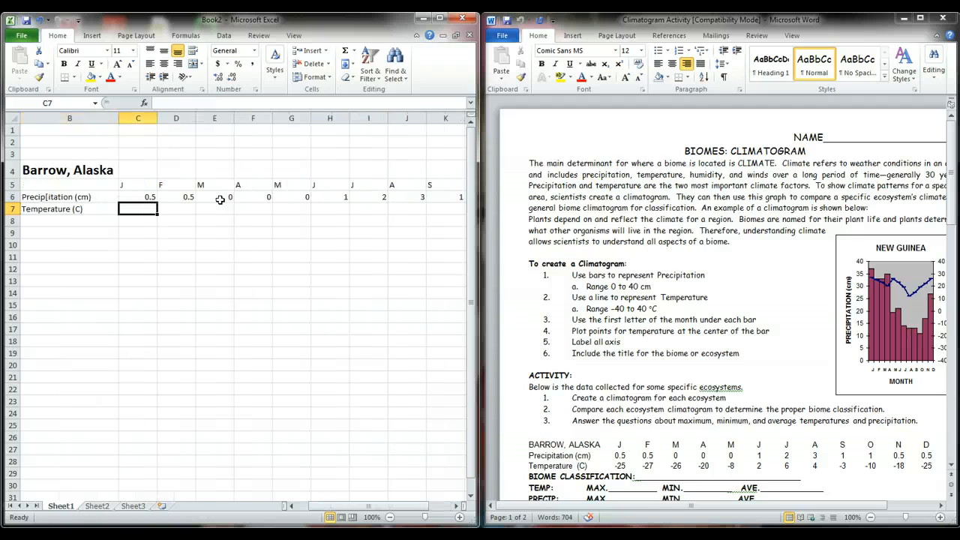
- Type the row 7 monthly temperatures, including -26, -20, 6 and -10, ending with -25
{"action": "type", "text": "-25"}
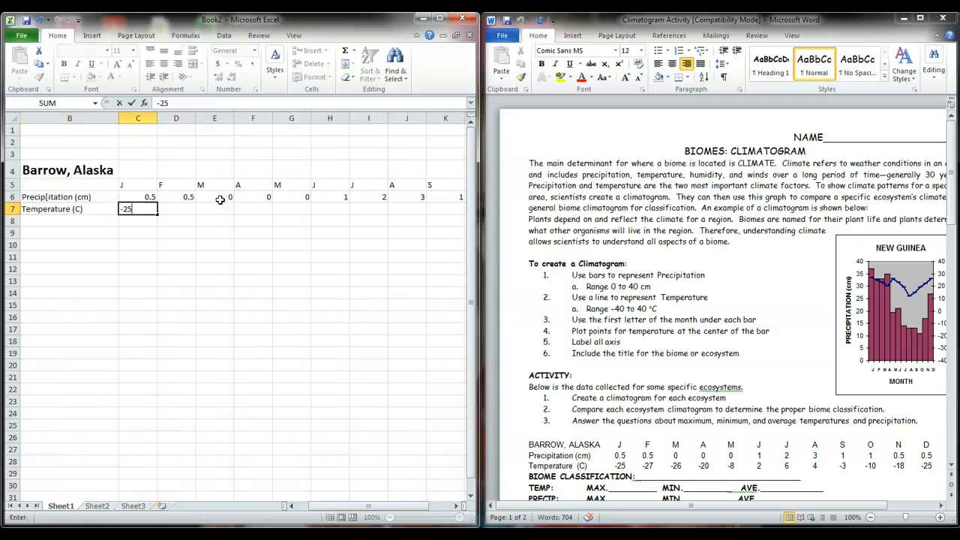
{"action": "type", "text": "-27"}
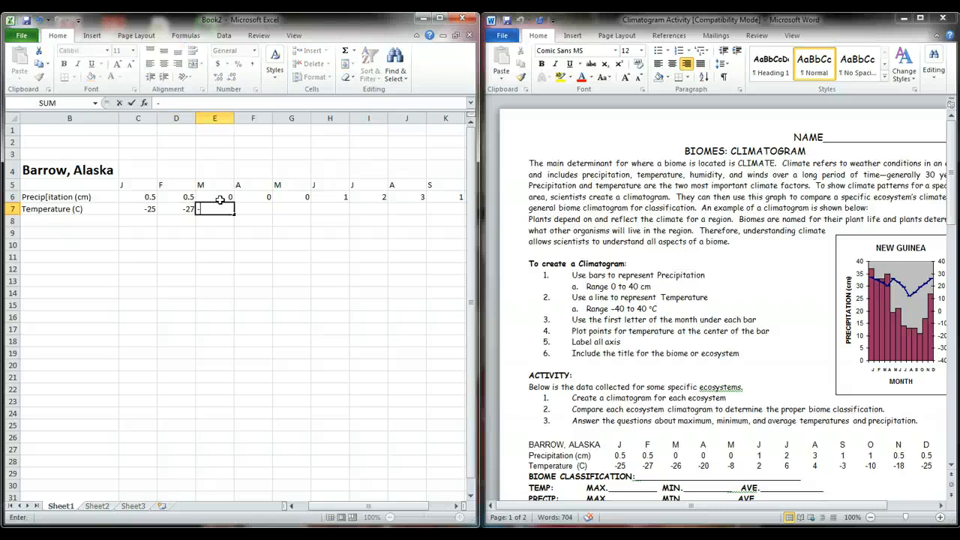
{"action": "type", "text": "-26"}
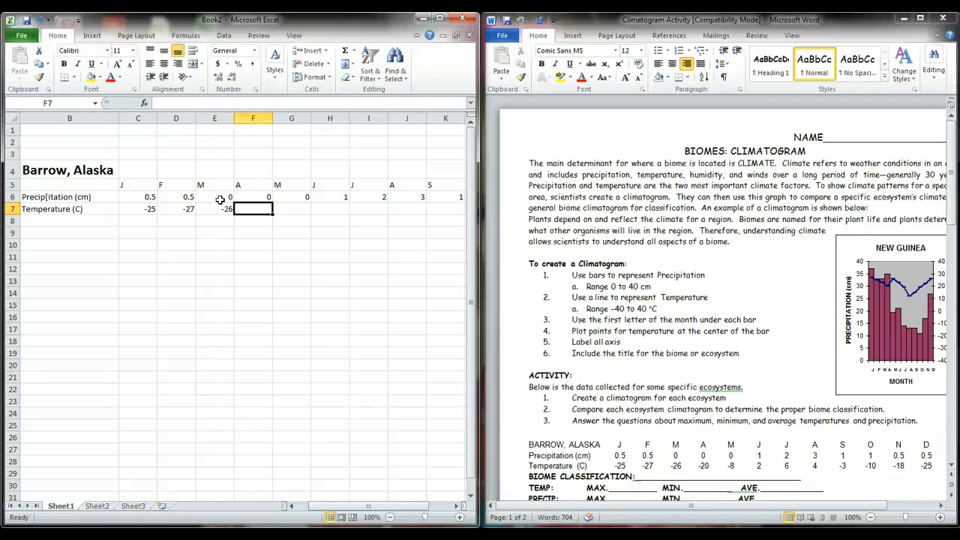
{"action": "type", "text": "-20"}
{"action": "left_click", "coordinate": [291, 208]}
{"action": "type", "text": "-8"}
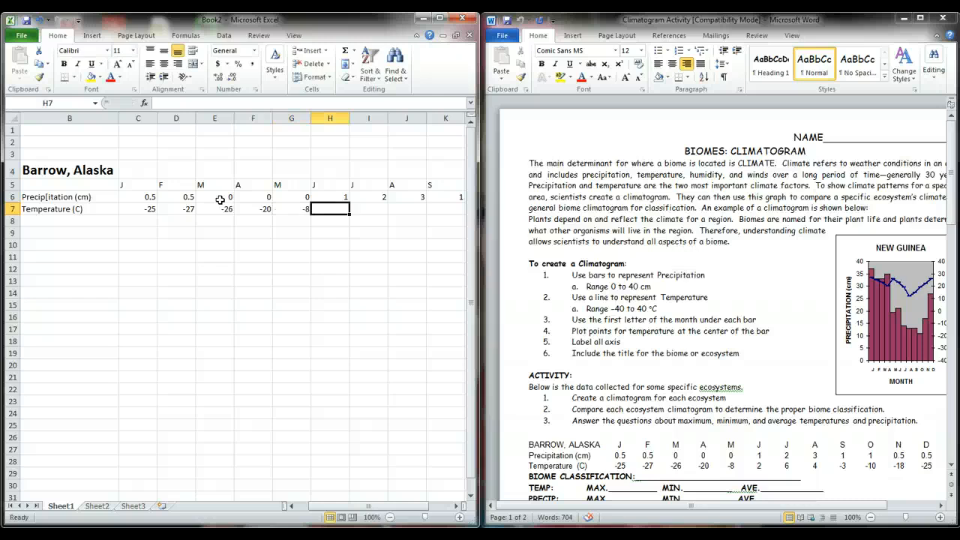
{"action": "type", "text": "6"}
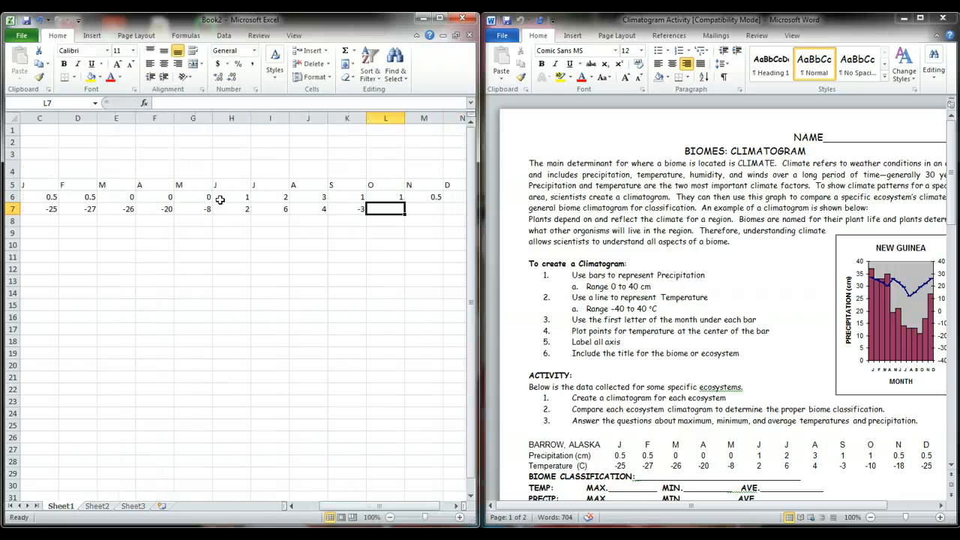
{"action": "type", "text": "-10"}
{"action": "left_click", "coordinate": [424, 208]}
{"action": "type", "text": "-18"}
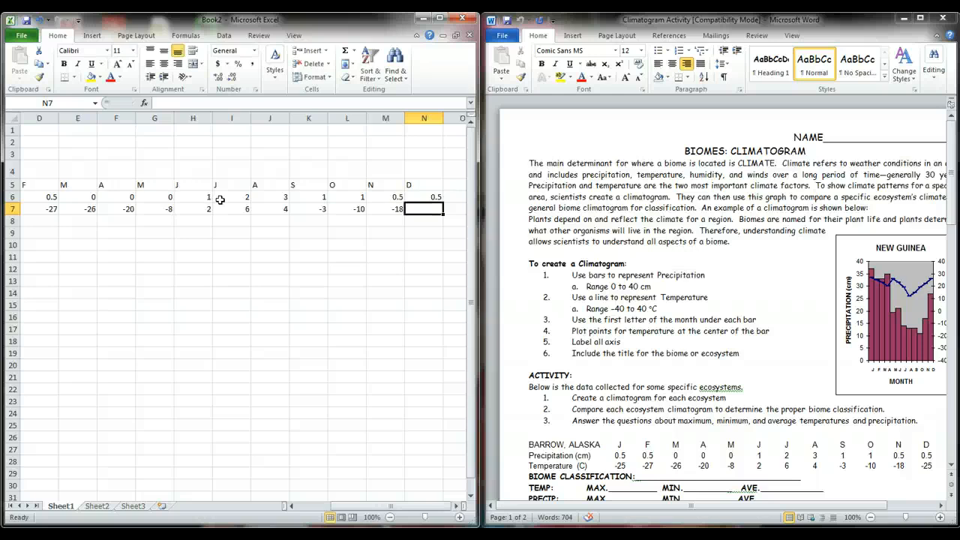
{"action": "type", "text": "-25"}
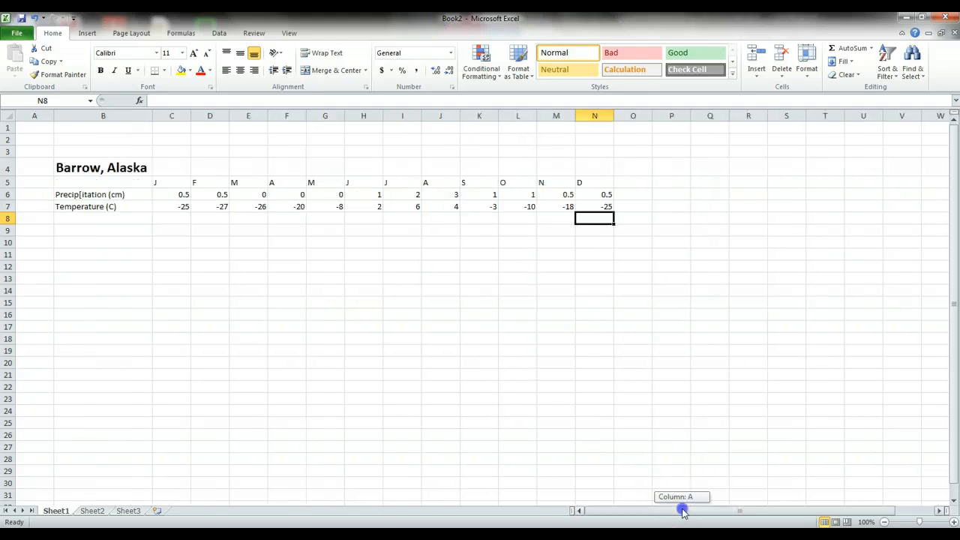
- Centre and bold the month letters in C5:N5, and bold the B6:B7 labels
{"action": "left_click_drag", "start_coordinate": [171, 183], "coordinate": [325, 195]}
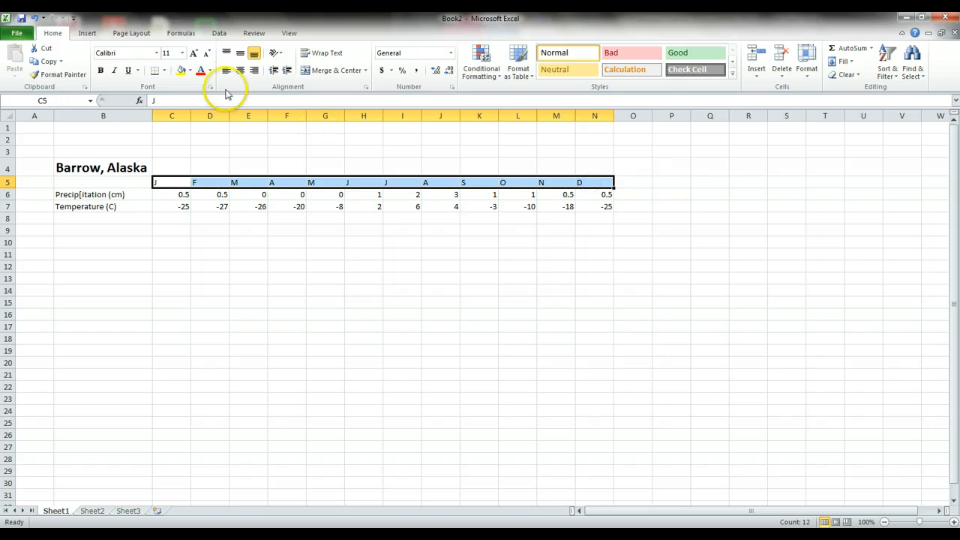
{"action": "left_click", "coordinate": [240, 69]}
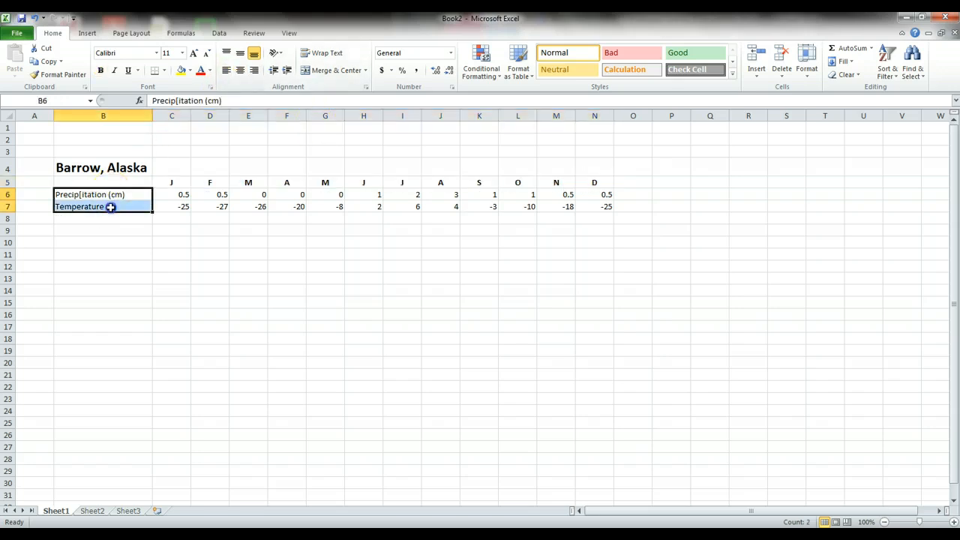
{"action": "left_click", "coordinate": [101, 69]}
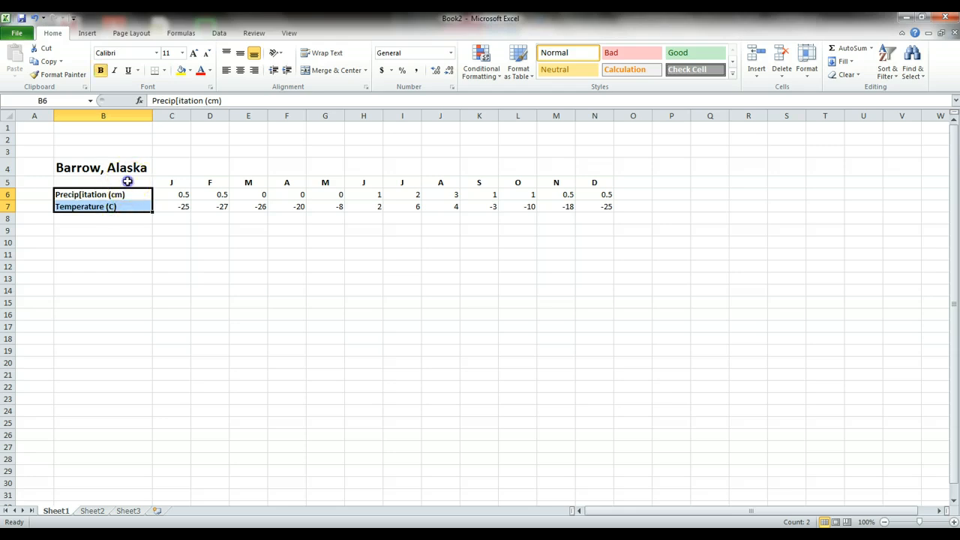
{"action": "left_click_drag", "start_coordinate": [103, 183], "coordinate": [517, 206]}
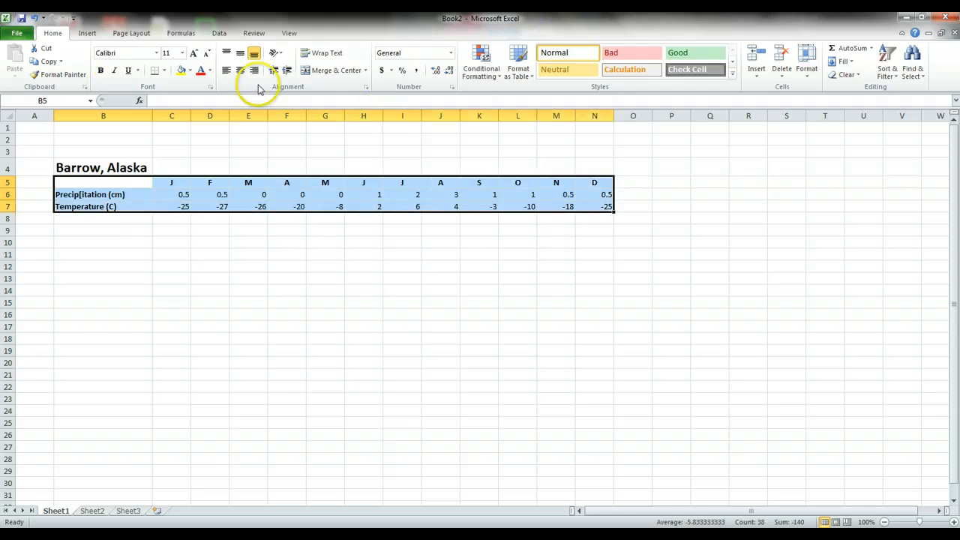
- Insert a Line with Markers chart of B5:N7 and drag it larger
{"action": "left_click", "coordinate": [87, 32]}
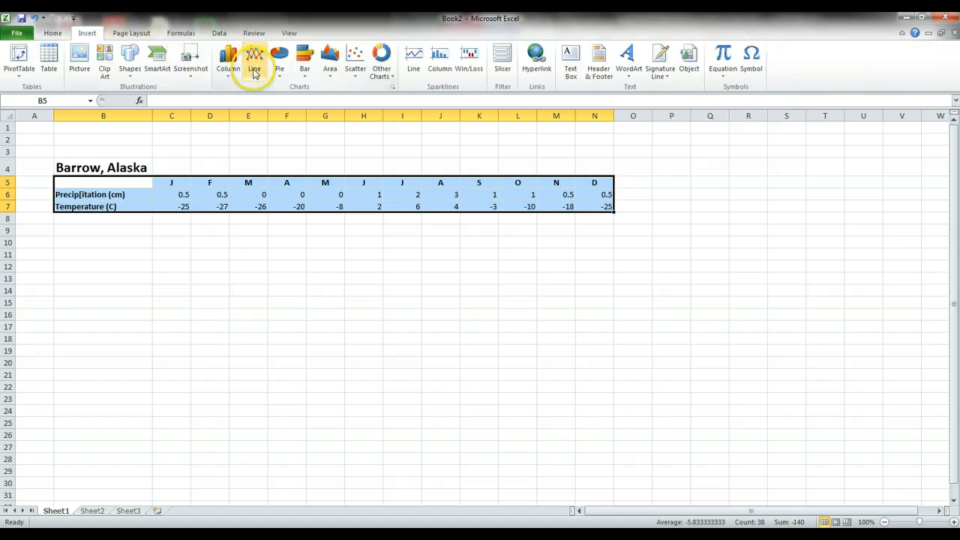
{"action": "left_click", "coordinate": [253, 60]}
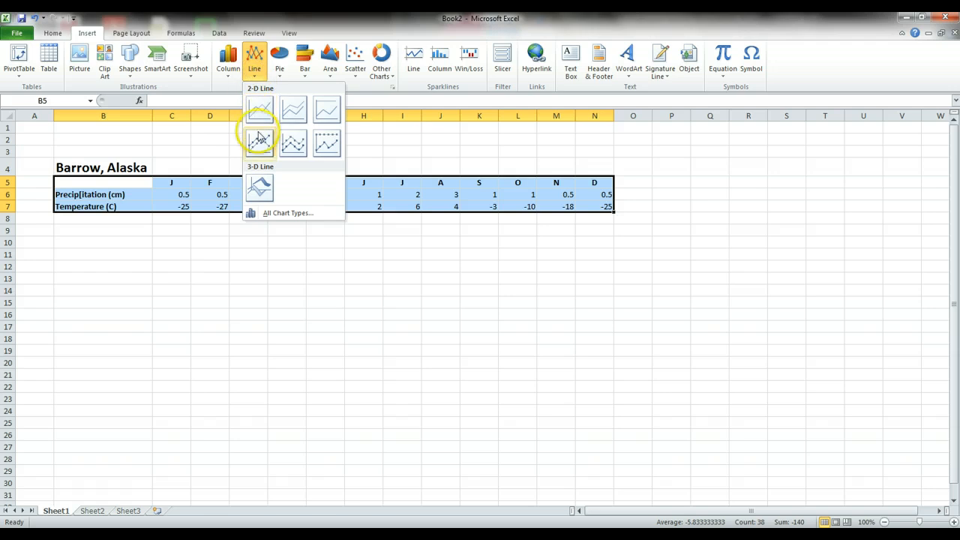
{"action": "left_click", "coordinate": [258, 141]}
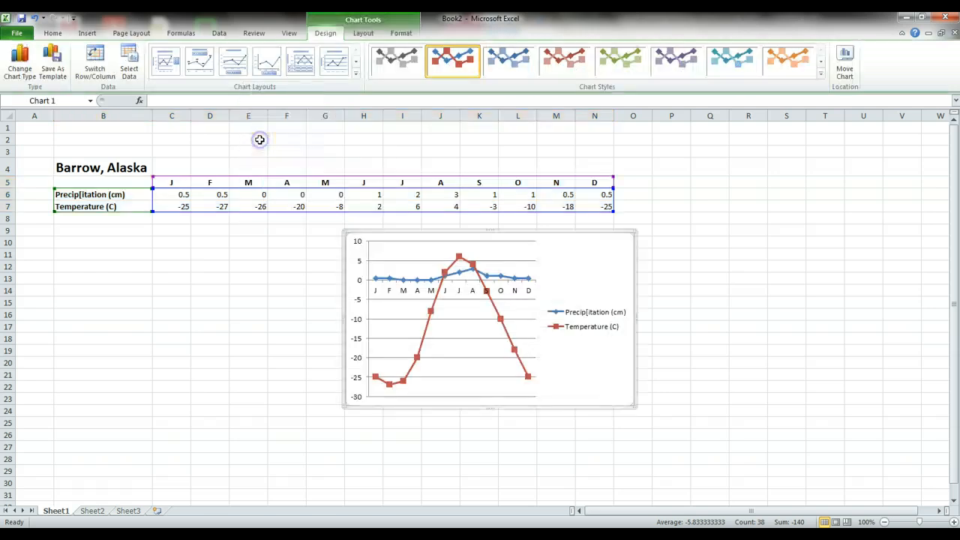
{"action": "mouse_move", "coordinate": [637, 233]}
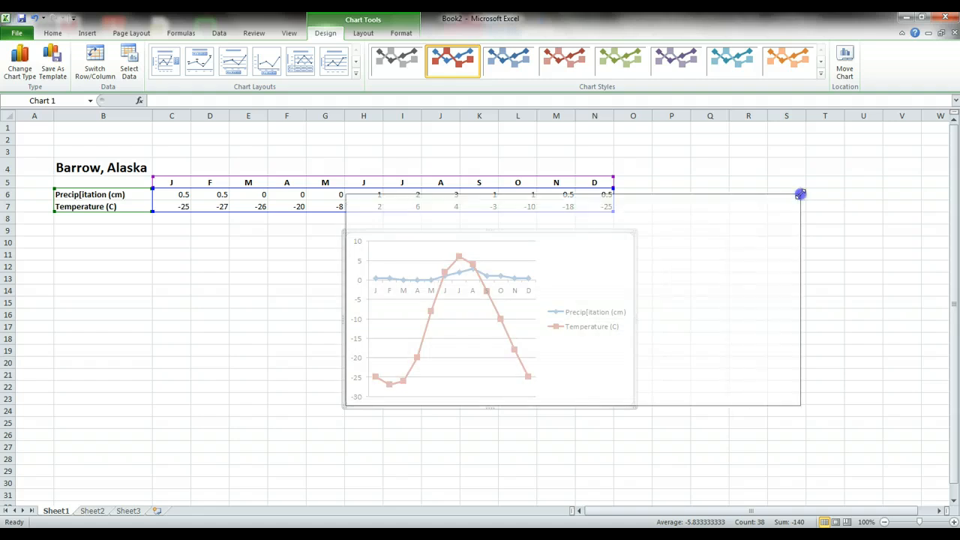
{"action": "left_click_drag", "start_coordinate": [800, 194], "coordinate": [825, 223]}
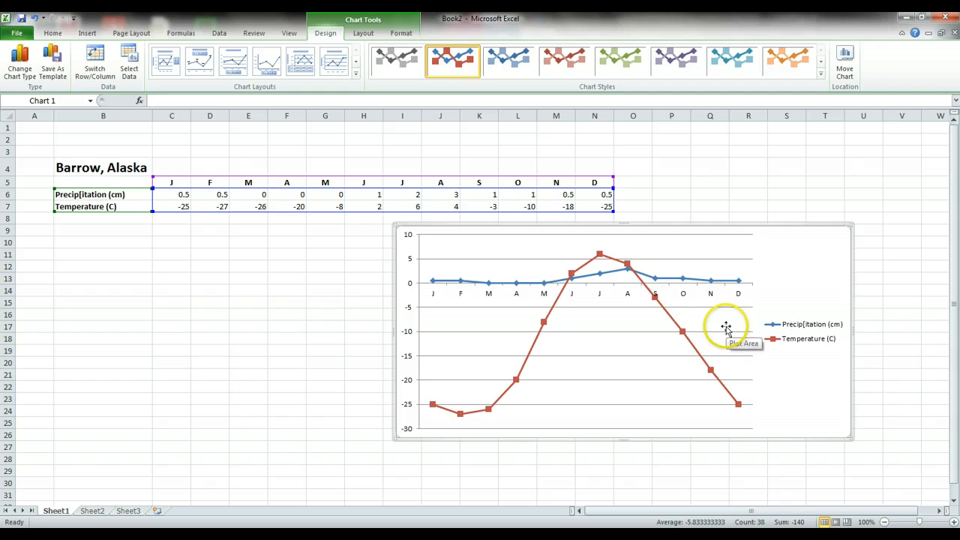
{"action": "mouse_move", "coordinate": [772, 331]}
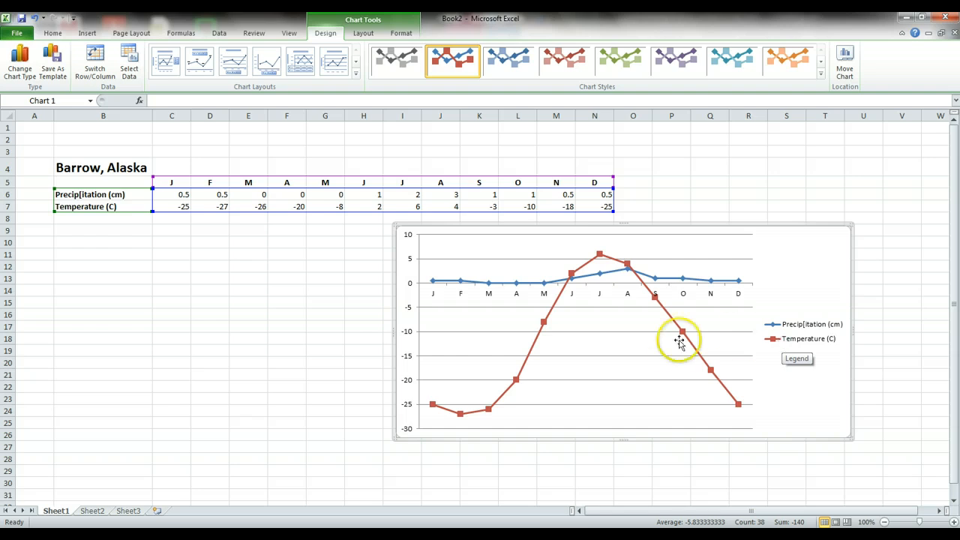
{"action": "mouse_move", "coordinate": [760, 387]}
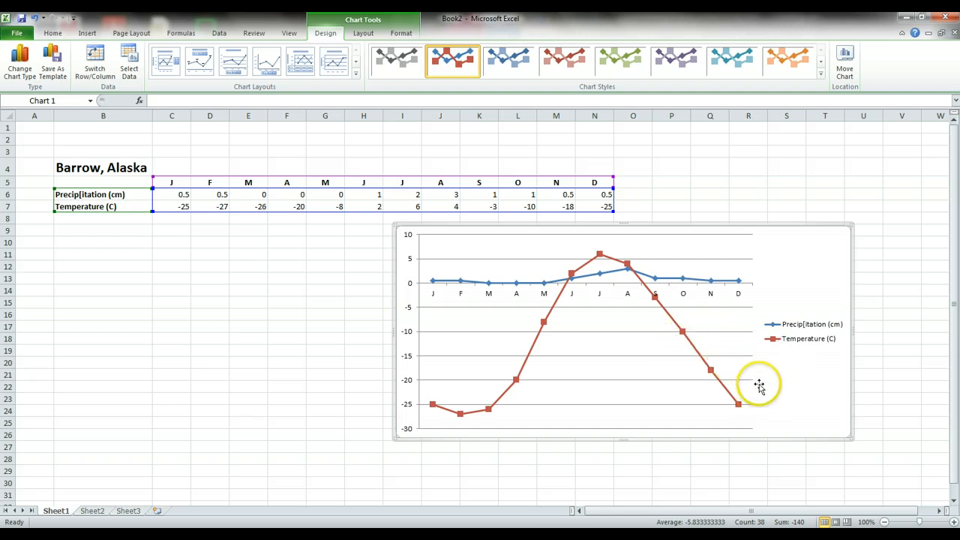
{"action": "mouse_move", "coordinate": [714, 435]}
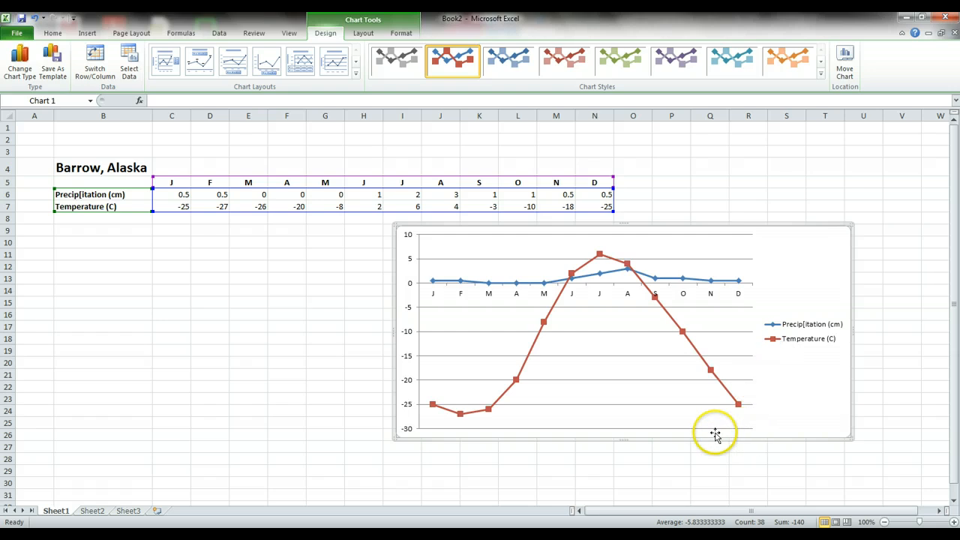
{"action": "mouse_move", "coordinate": [655, 435]}
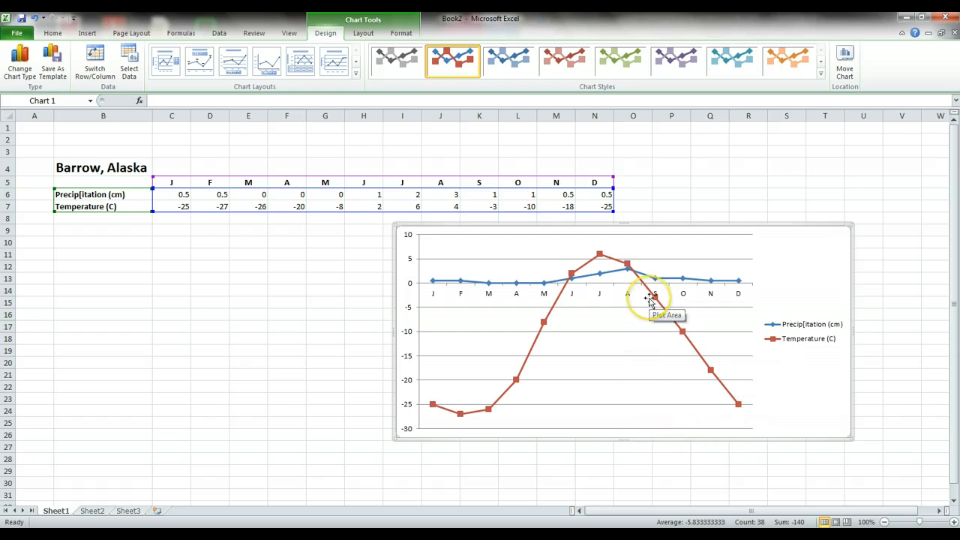
{"action": "mouse_move", "coordinate": [530, 345]}
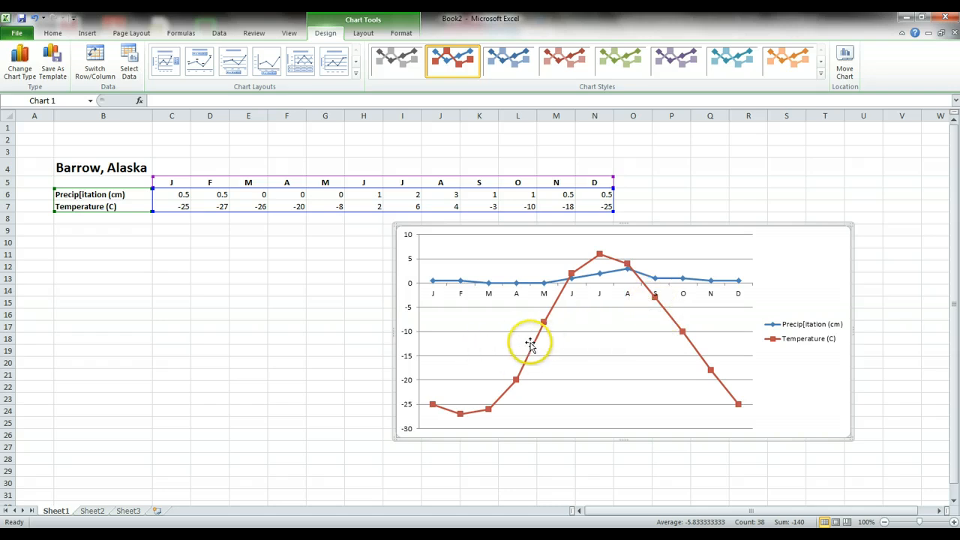
{"action": "mouse_move", "coordinate": [410, 336]}
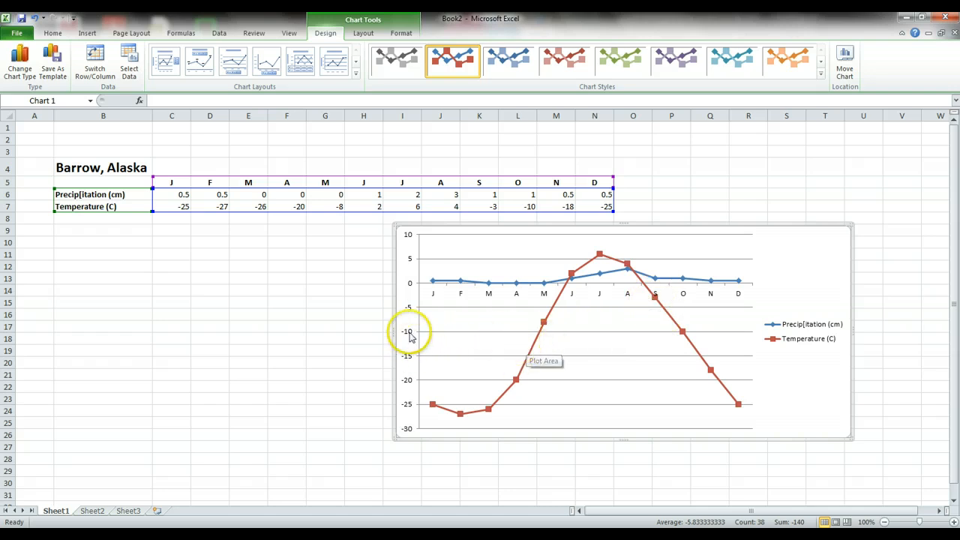
{"action": "mouse_move", "coordinate": [517, 338]}
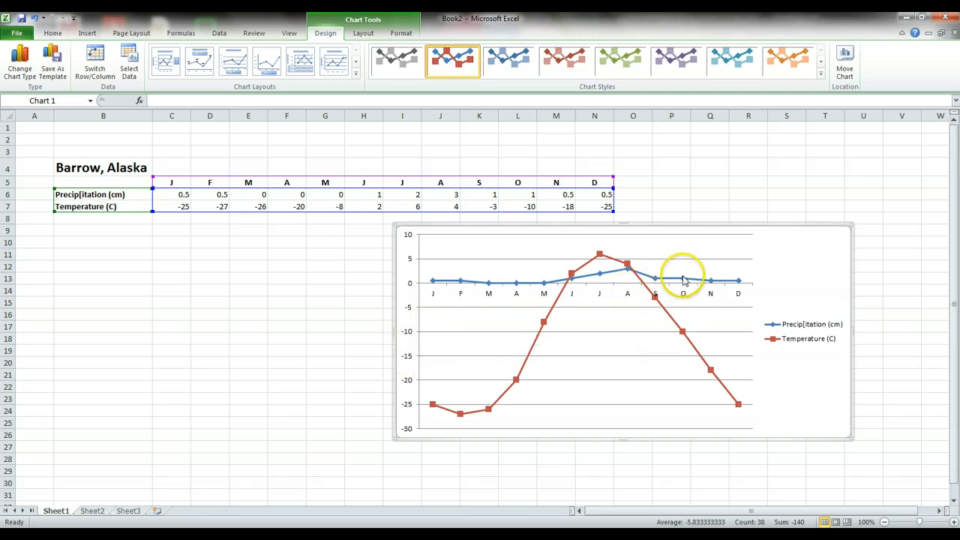
{"action": "left_click", "coordinate": [683, 281]}
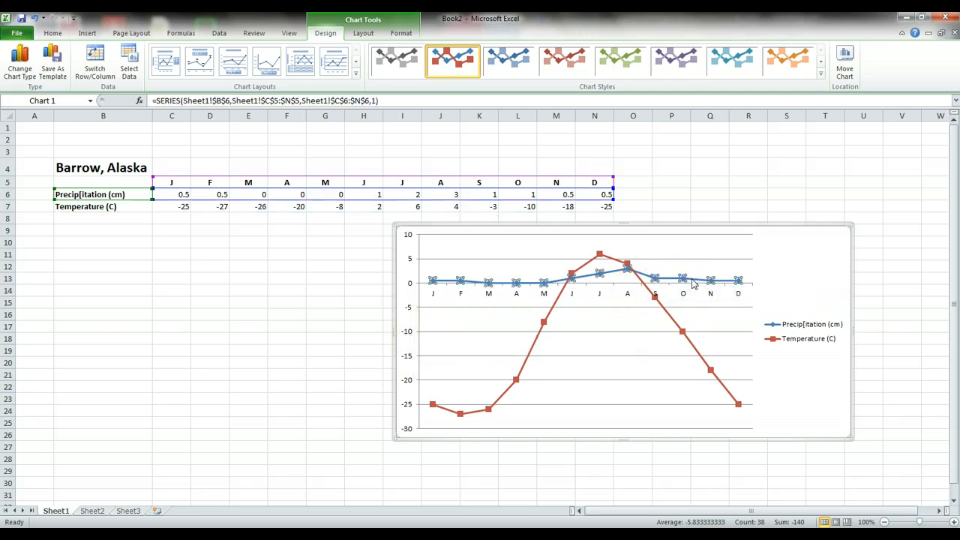
{"action": "right_click", "coordinate": [690, 283]}
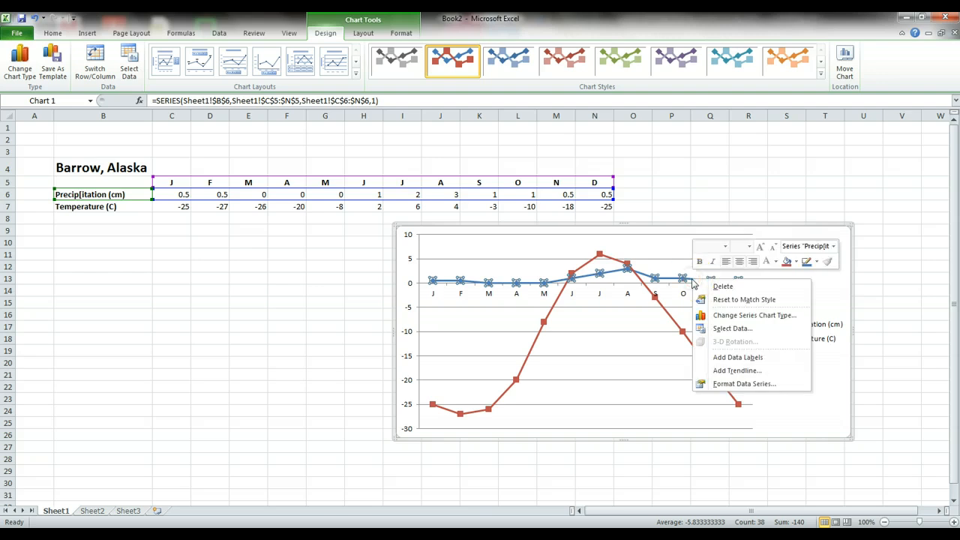
{"action": "mouse_move", "coordinate": [744, 383]}
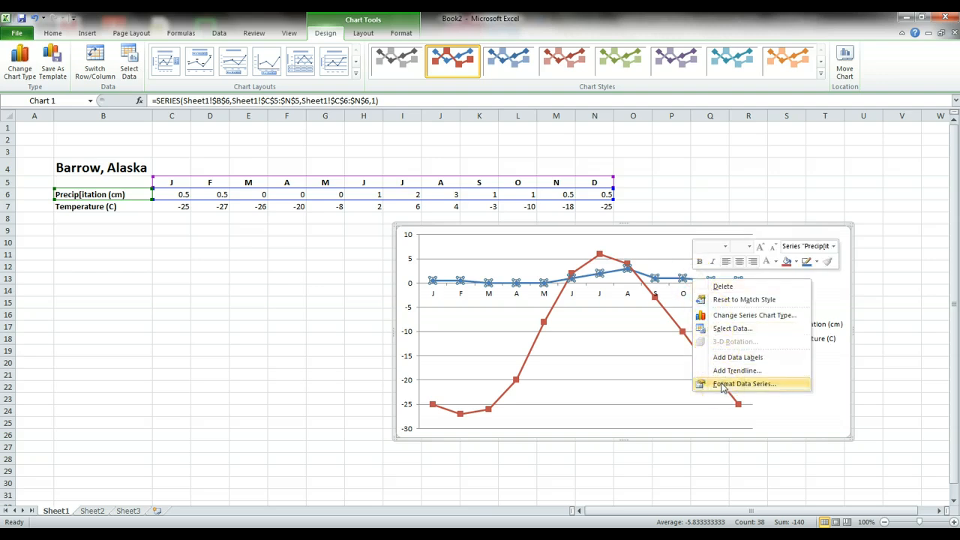
{"action": "left_click", "coordinate": [744, 383]}
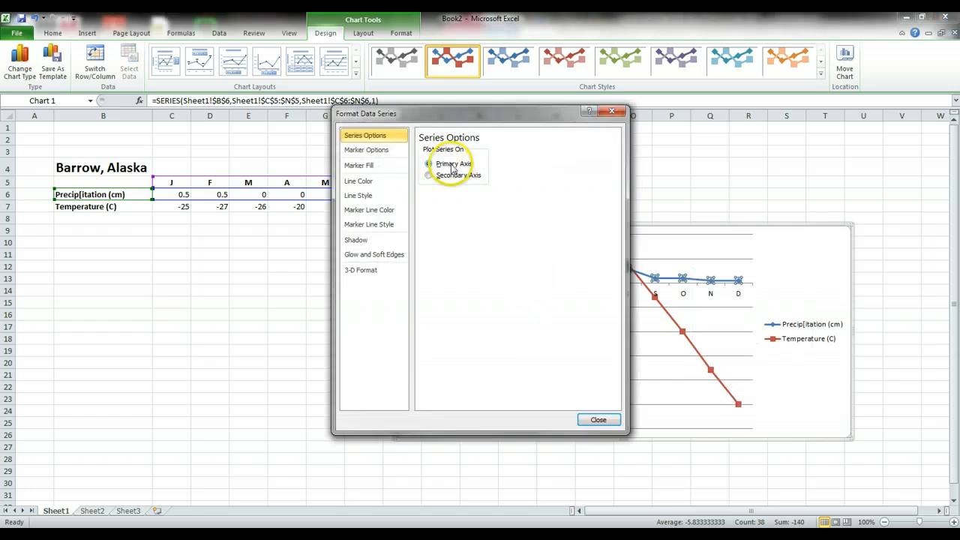
{"action": "left_click", "coordinate": [429, 163]}
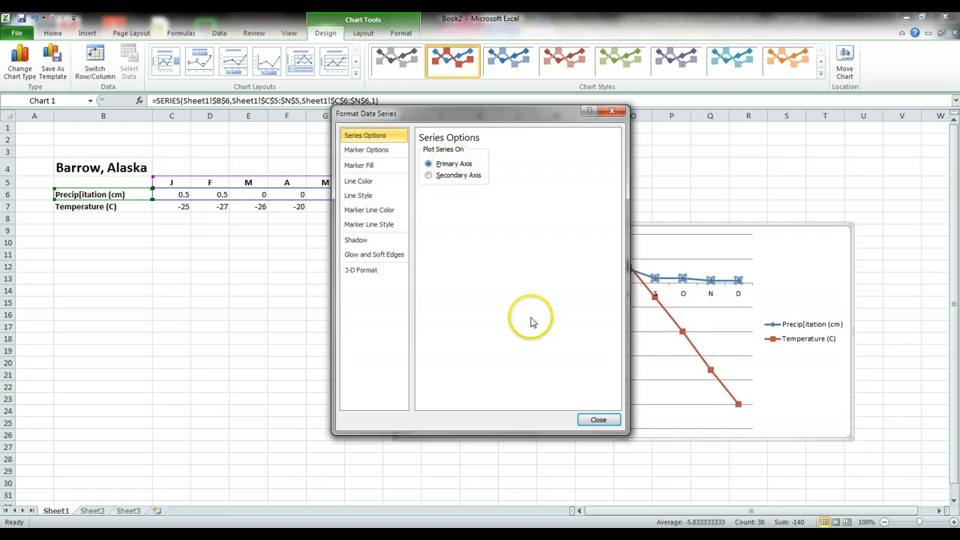
{"action": "mouse_move", "coordinate": [598, 419]}
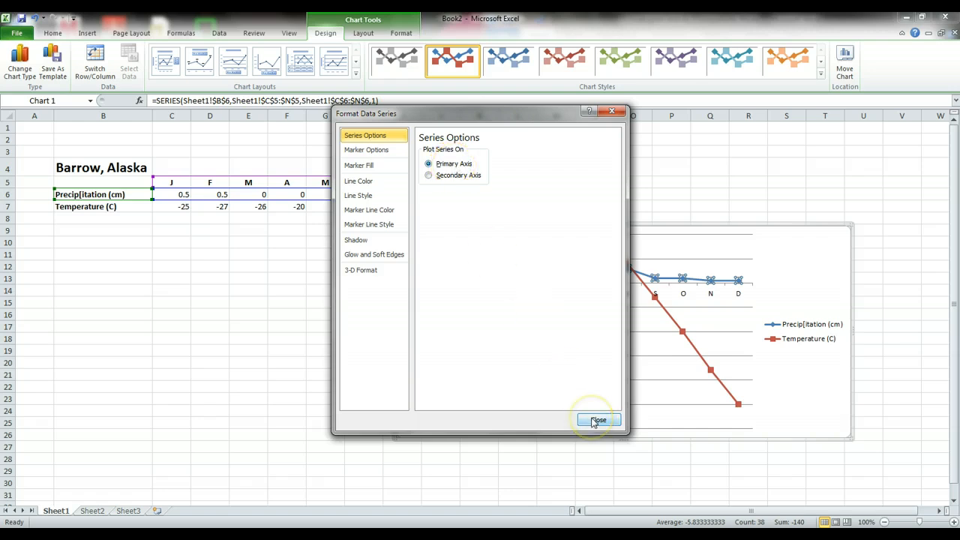
{"action": "left_click", "coordinate": [597, 420]}
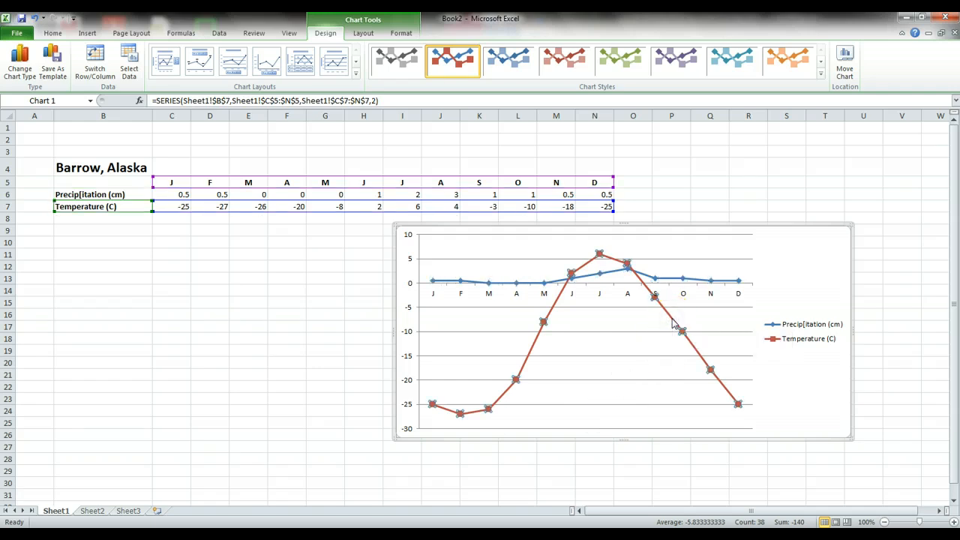
- Set the temperature series to plot on the Secondary Axis in Format Data Series
{"action": "right_click", "coordinate": [671, 321]}
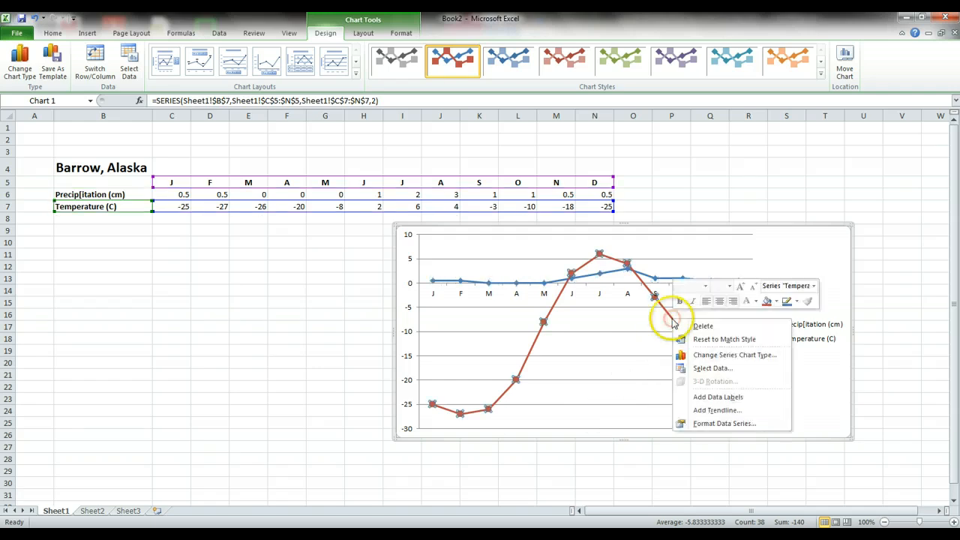
{"action": "mouse_move", "coordinate": [724, 339]}
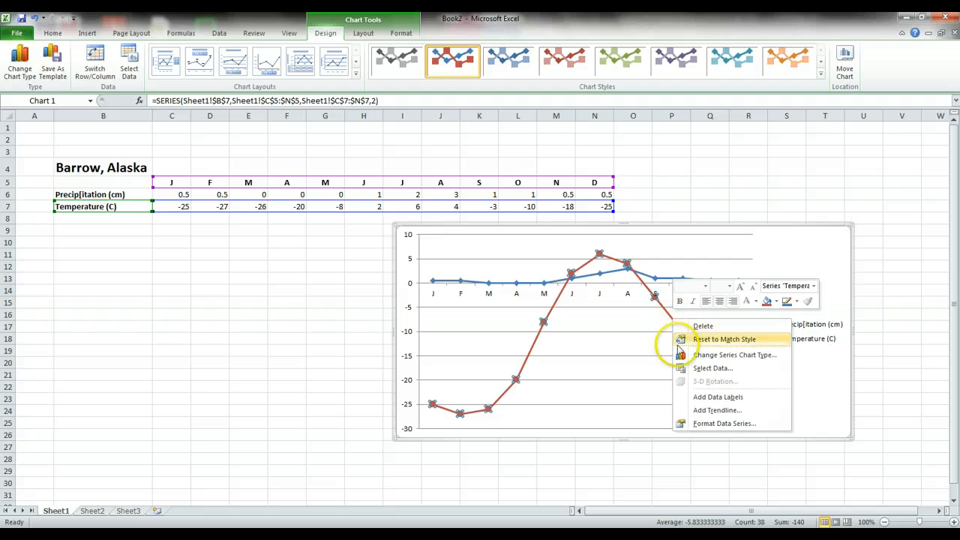
{"action": "mouse_move", "coordinate": [701, 428]}
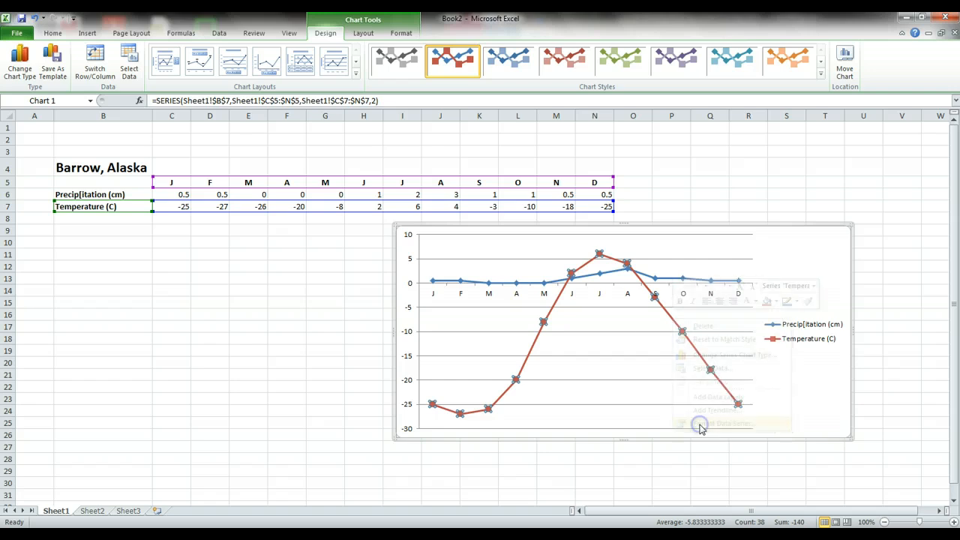
{"action": "left_click", "coordinate": [730, 423]}
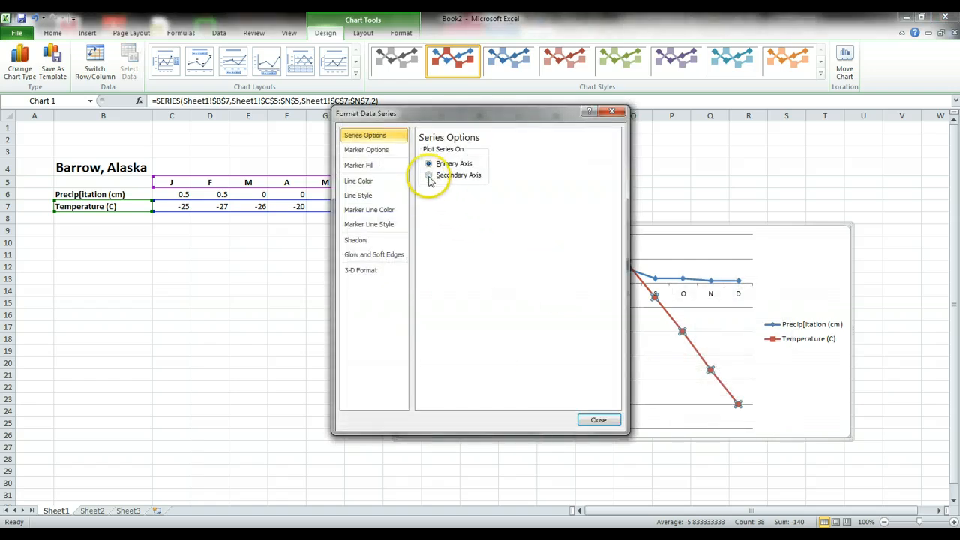
{"action": "left_click", "coordinate": [428, 175]}
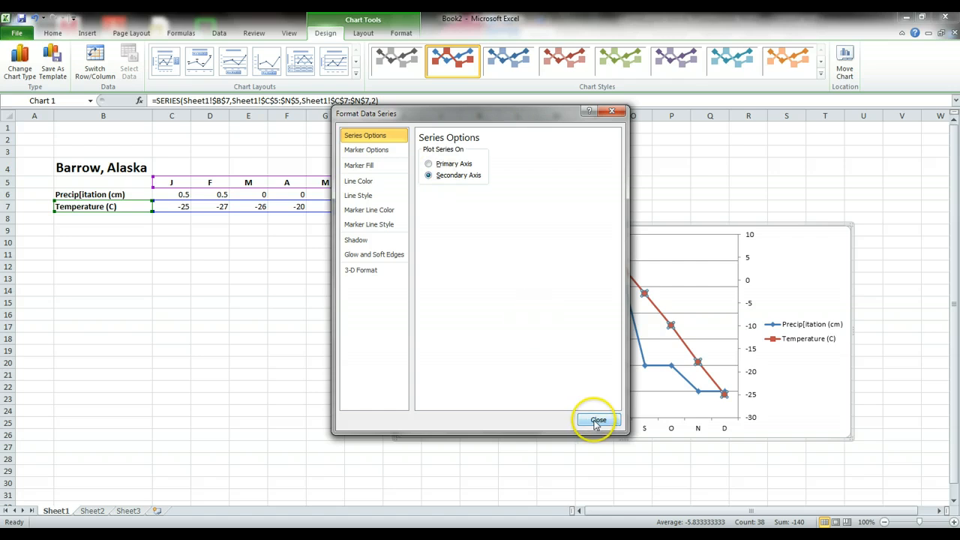
{"action": "left_click", "coordinate": [598, 419]}
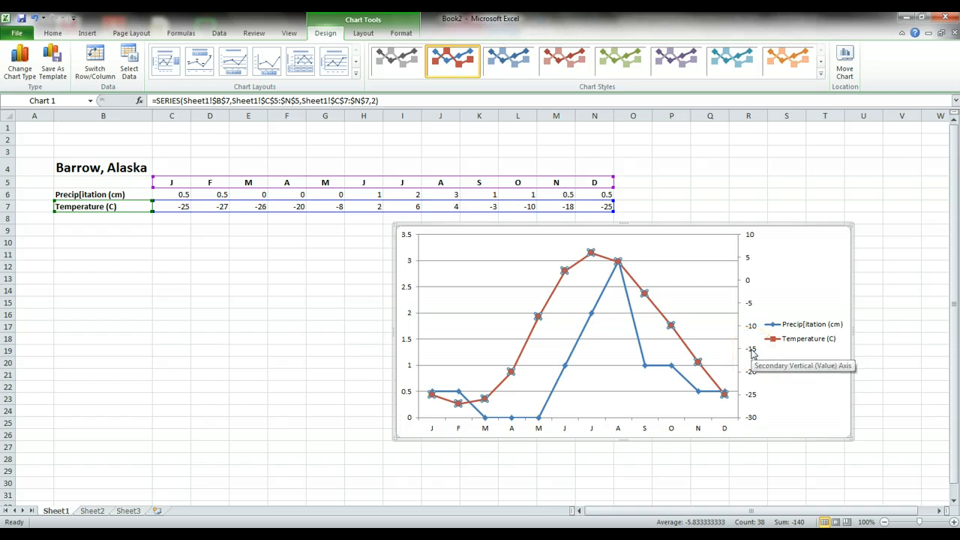
{"action": "mouse_move", "coordinate": [683, 397]}
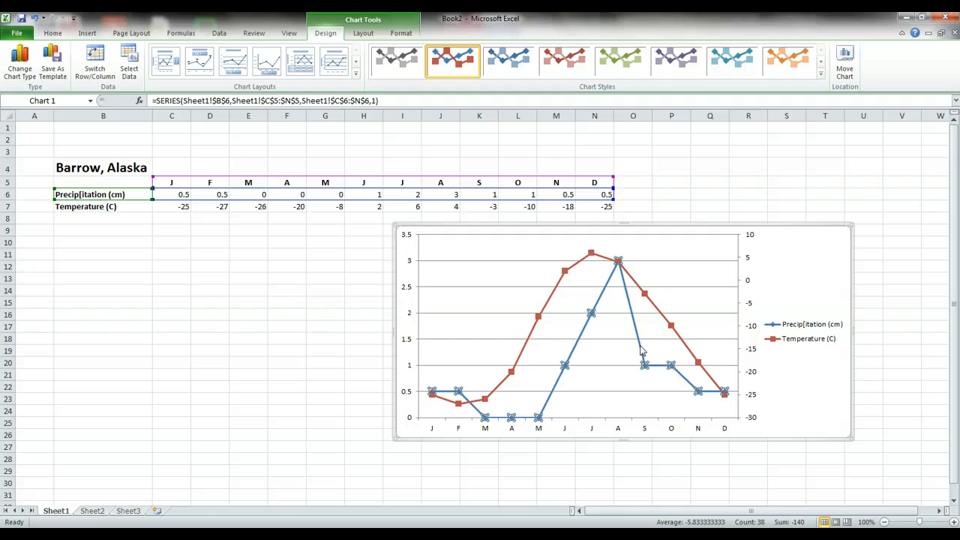
- Change the precipitation series chart type to Clustered Column
{"action": "left_click", "coordinate": [641, 346]}
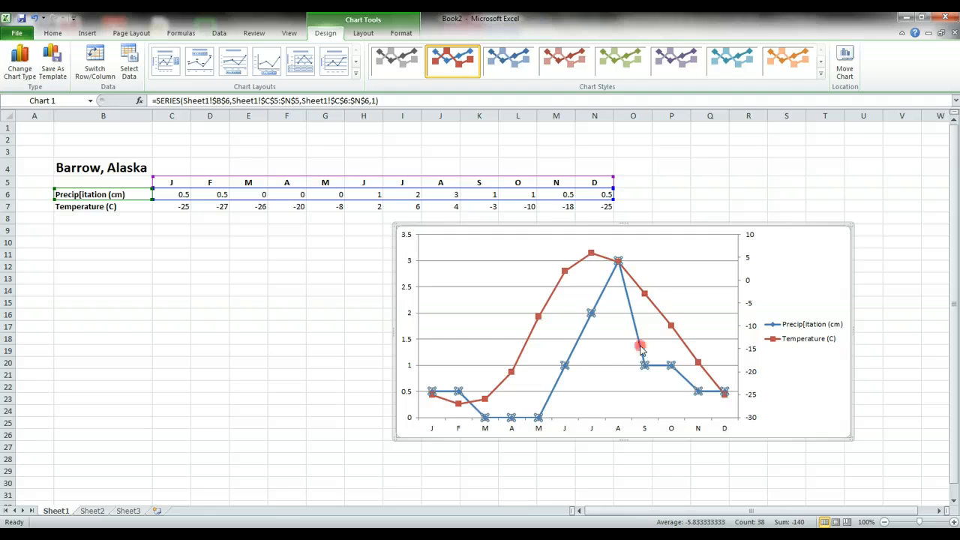
{"action": "right_click", "coordinate": [641, 345]}
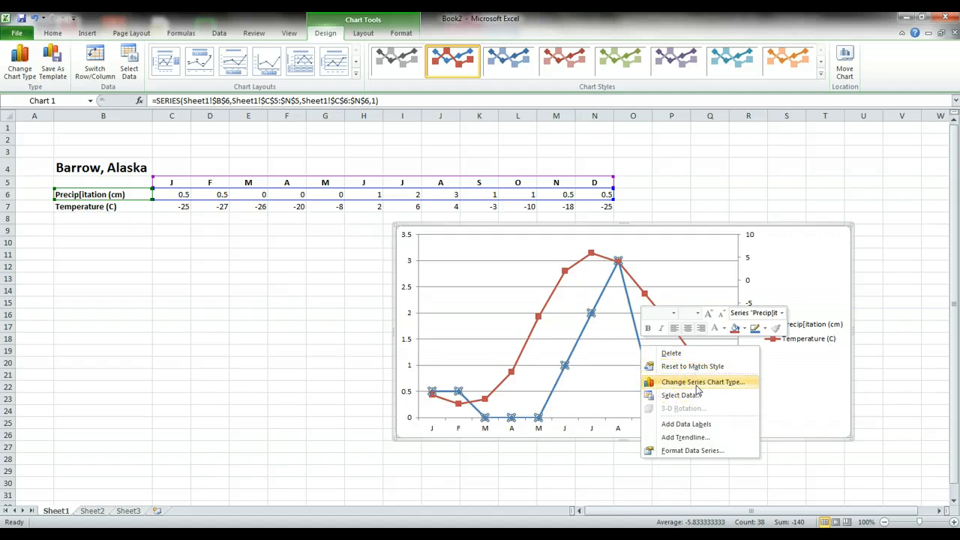
{"action": "left_click", "coordinate": [702, 382]}
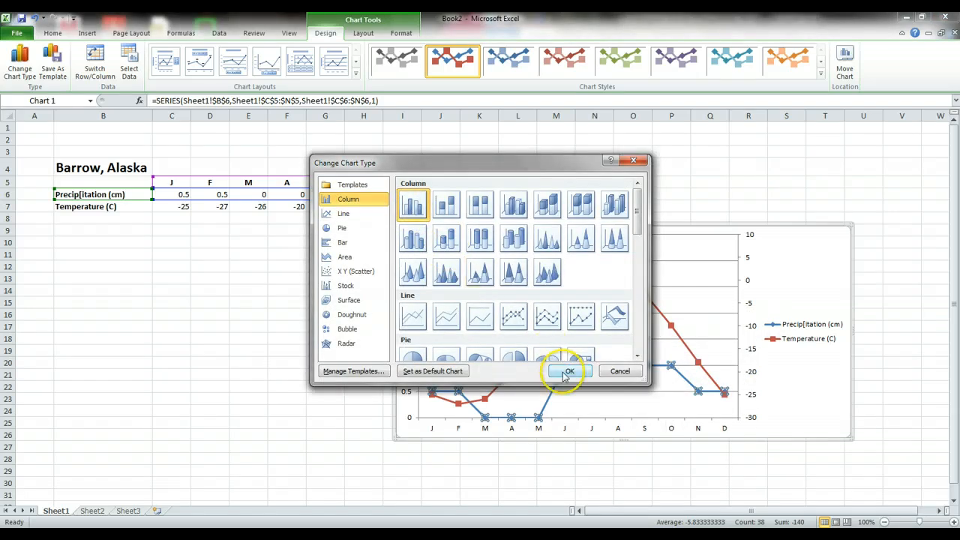
{"action": "left_click", "coordinate": [566, 371]}
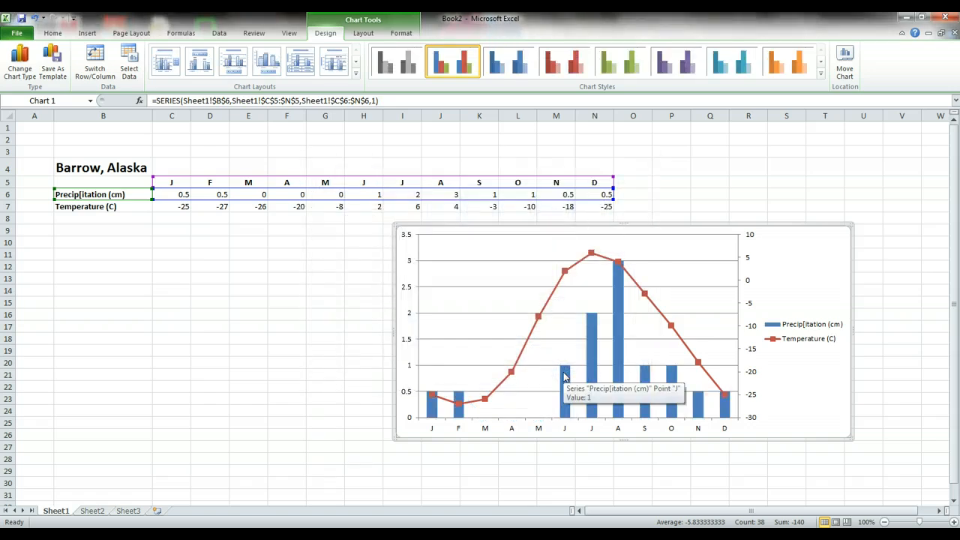
{"action": "mouse_move", "coordinate": [673, 231]}
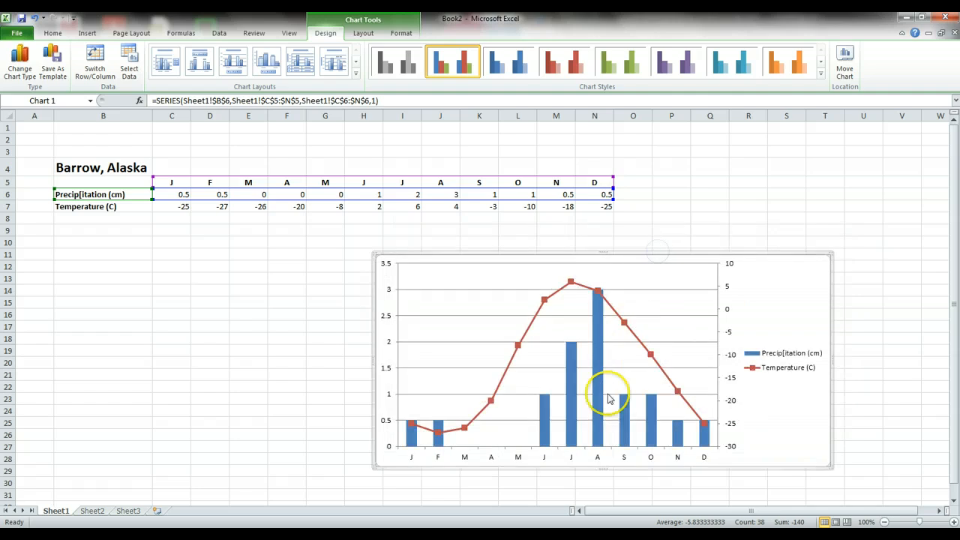
{"action": "mouse_move", "coordinate": [597, 379]}
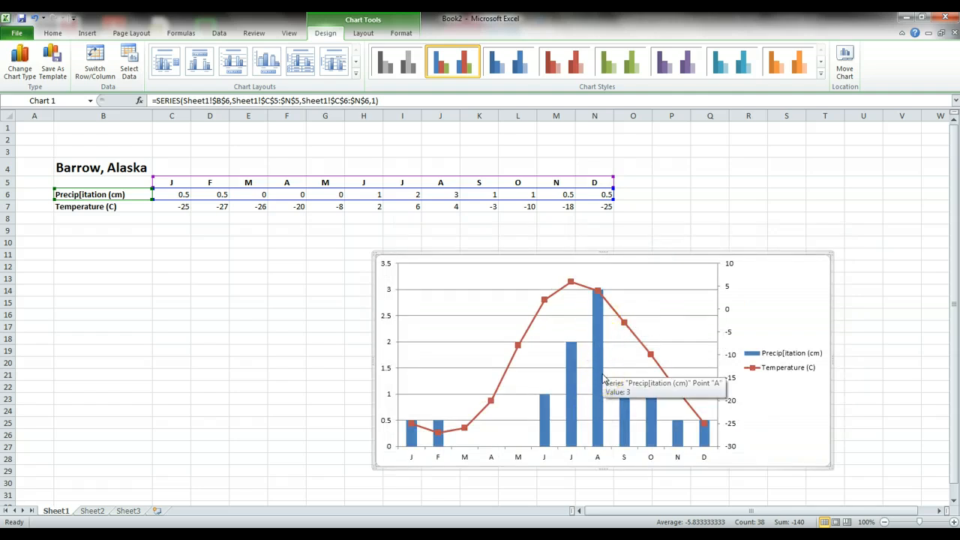
{"action": "mouse_move", "coordinate": [557, 351]}
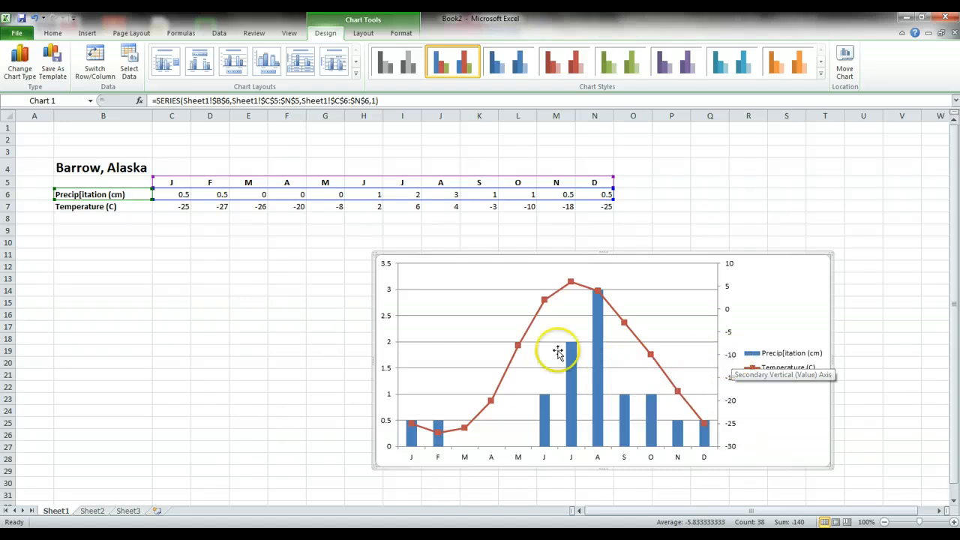
{"action": "mouse_move", "coordinate": [389, 397]}
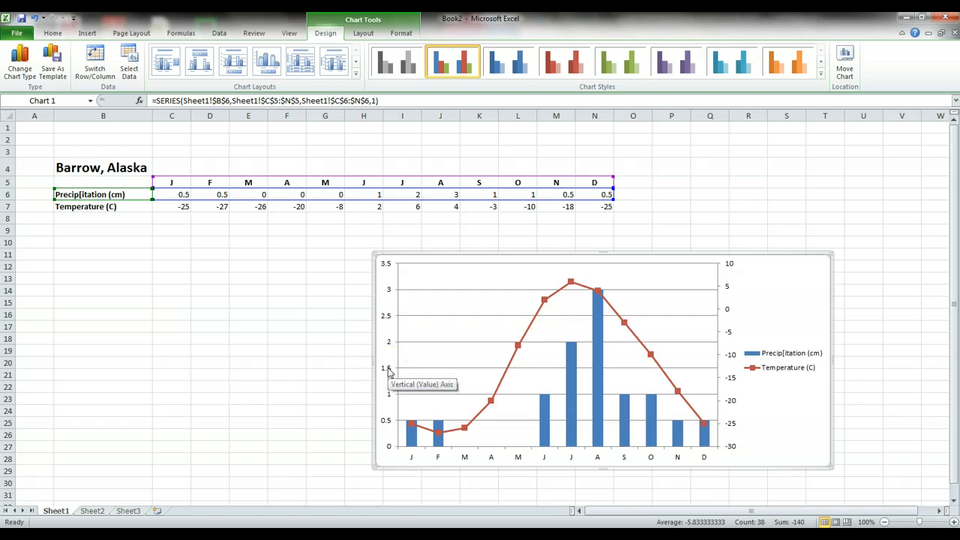
{"action": "mouse_move", "coordinate": [388, 372]}
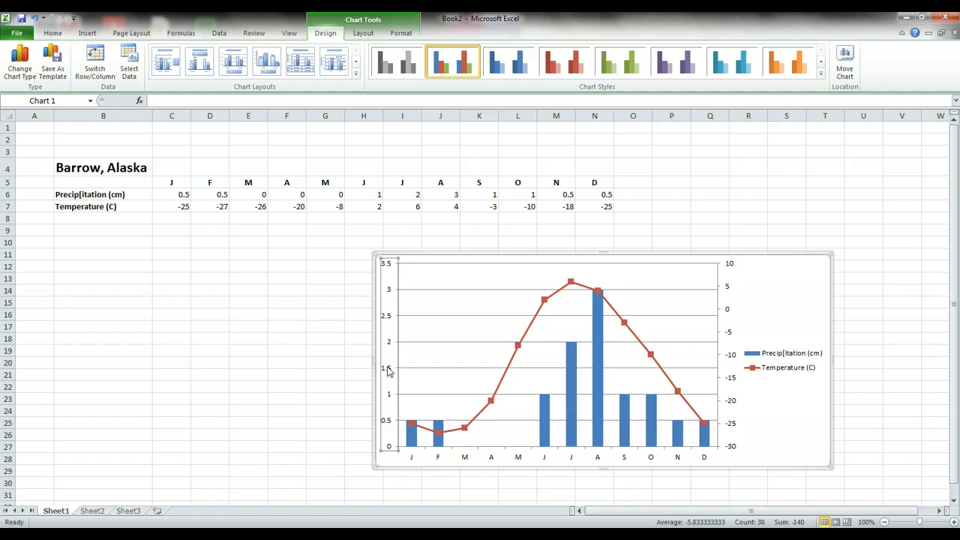
- Give the primary vertical axis a fixed maximum of 40 in Format Axis
{"action": "right_click", "coordinate": [387, 367]}
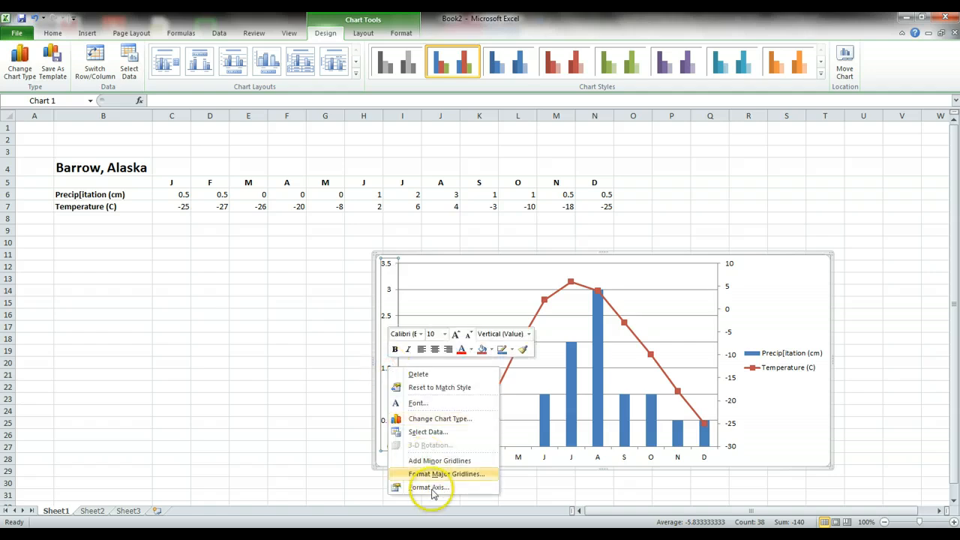
{"action": "mouse_move", "coordinate": [438, 487]}
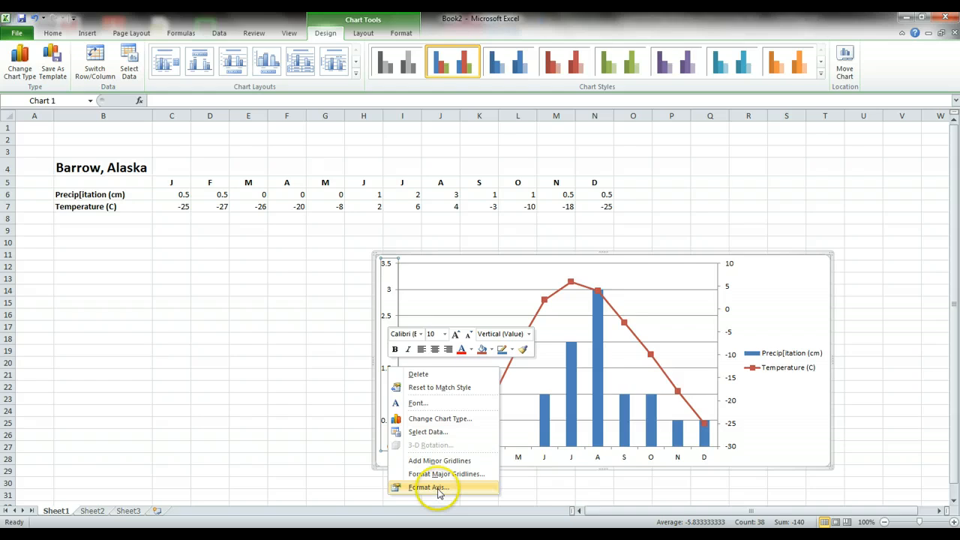
{"action": "left_click", "coordinate": [428, 487]}
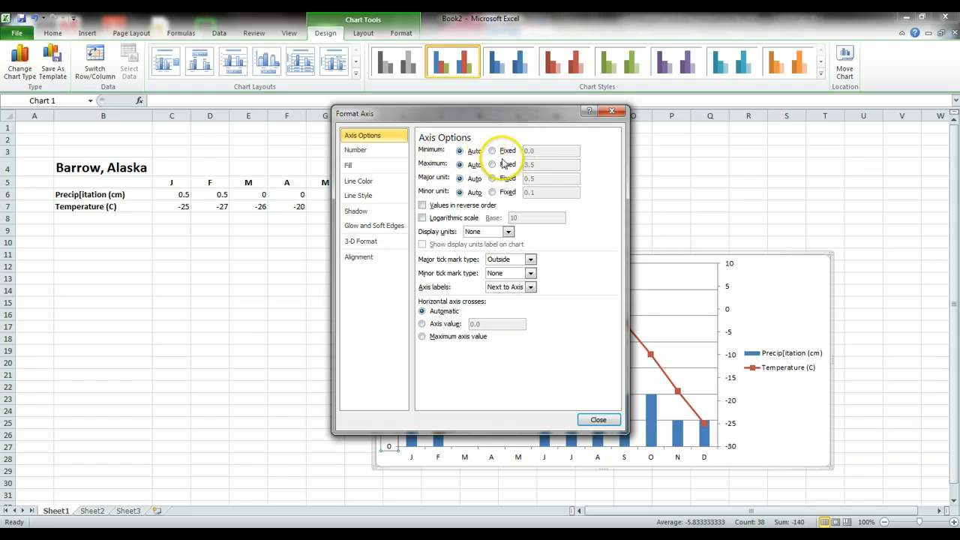
{"action": "left_click", "coordinate": [493, 164]}
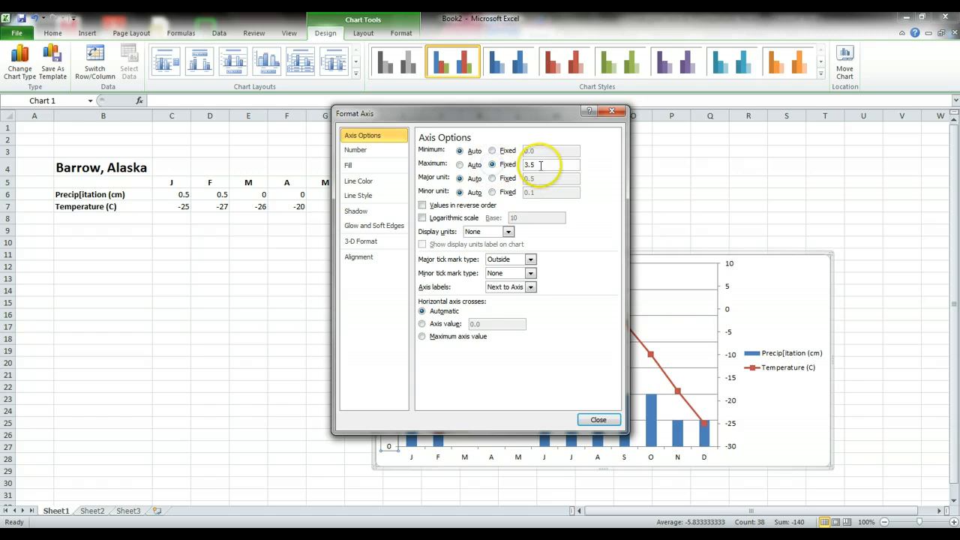
{"action": "type", "text": "40"}
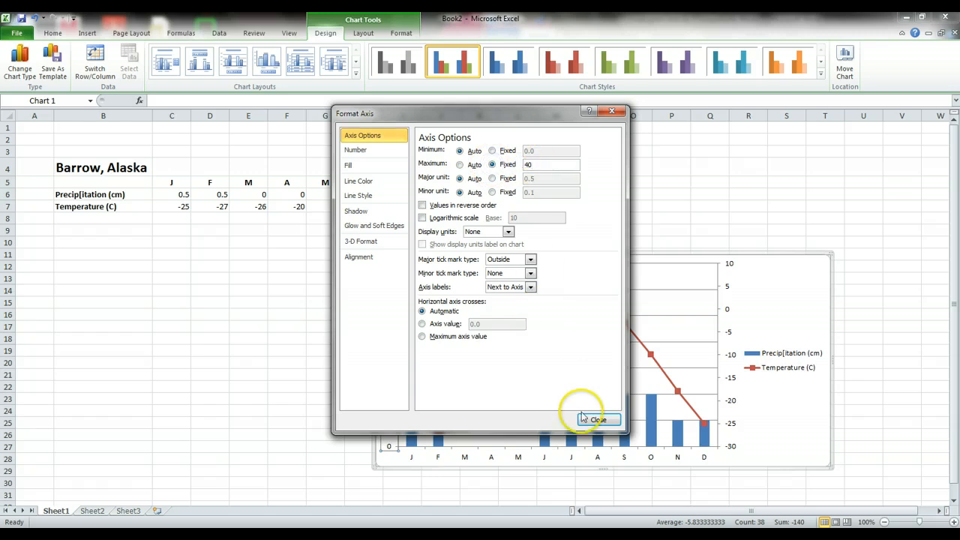
{"action": "left_click", "coordinate": [597, 419]}
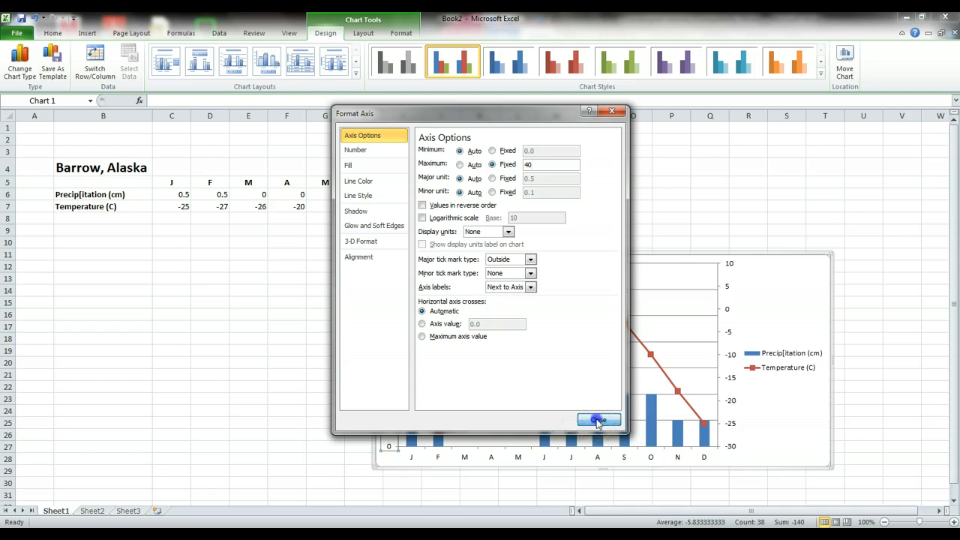
{"action": "left_click", "coordinate": [598, 419]}
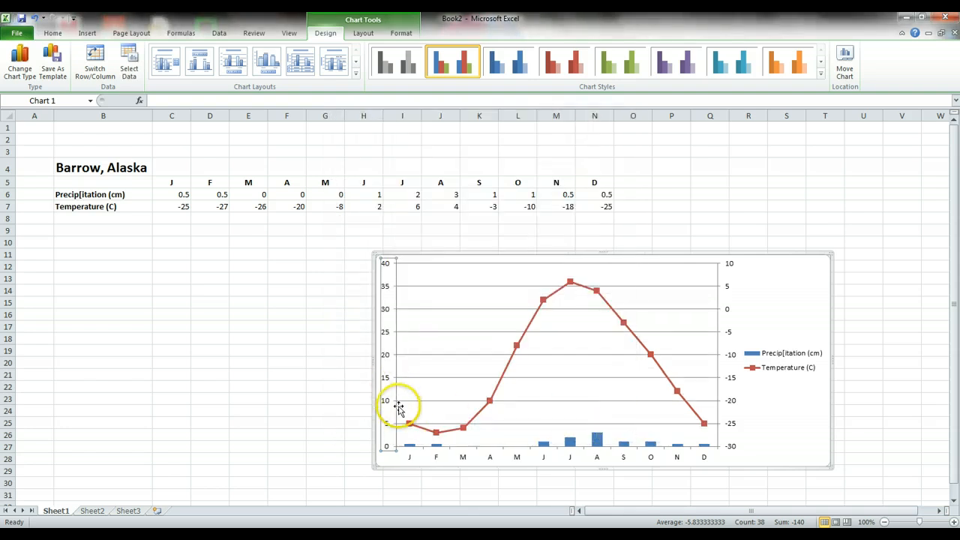
{"action": "mouse_move", "coordinate": [639, 438]}
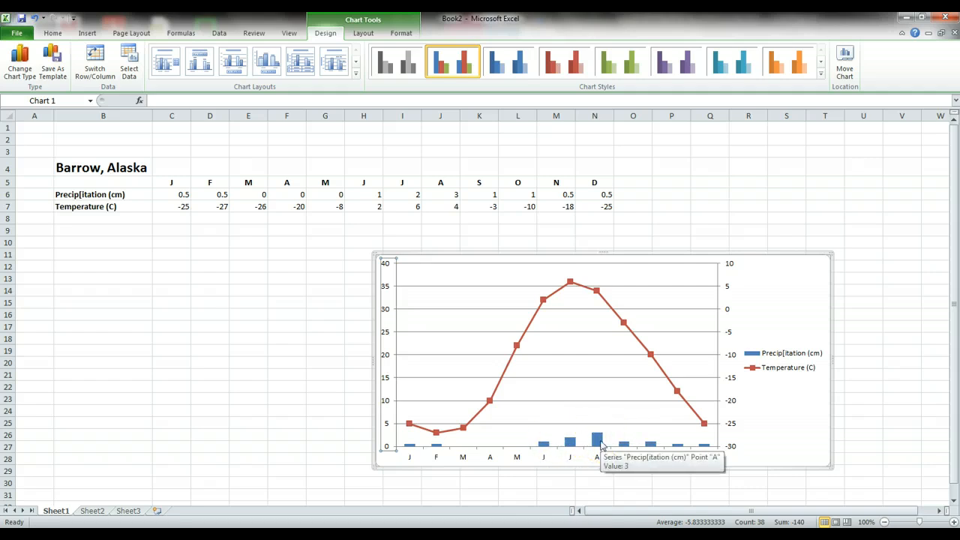
{"action": "mouse_move", "coordinate": [731, 364]}
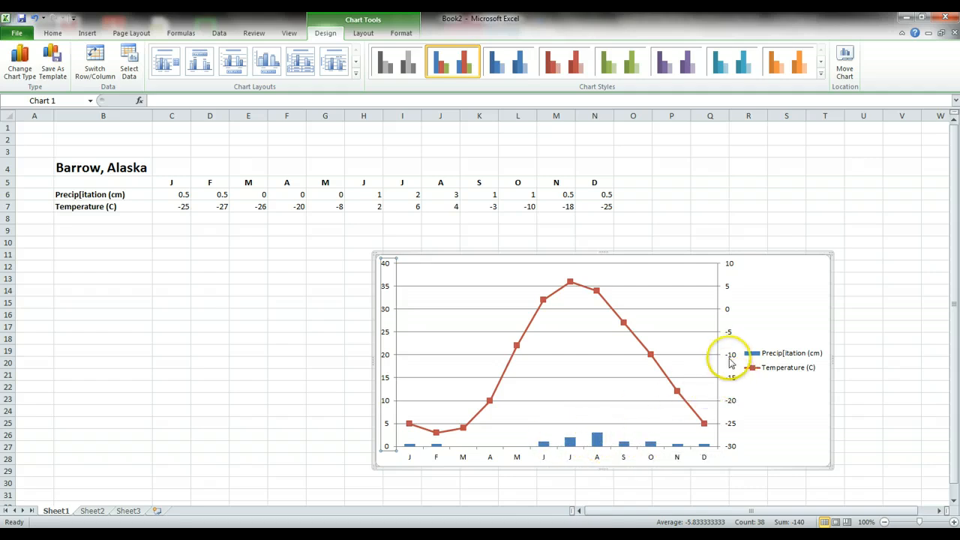
{"action": "mouse_move", "coordinate": [731, 360]}
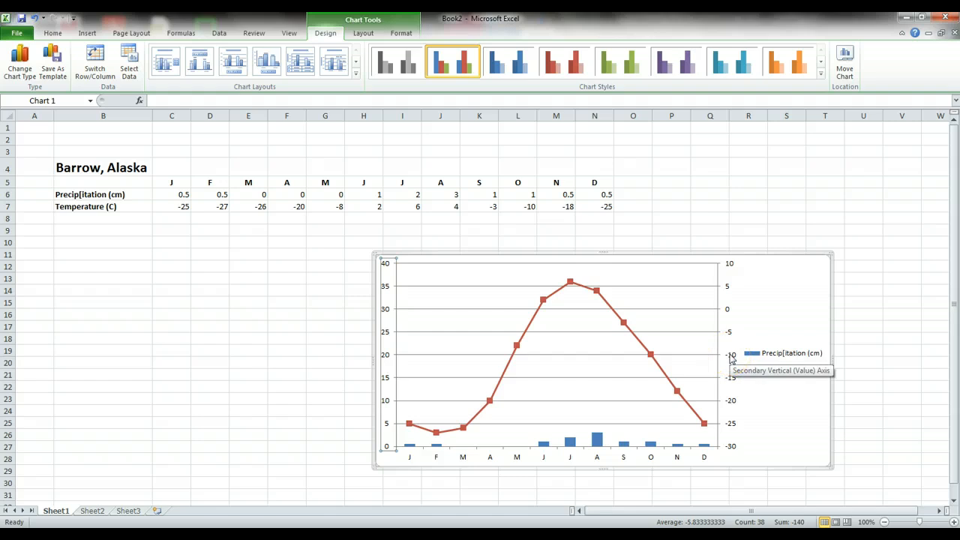
- Fix the secondary temperature axis bounds at minimum -40 and maximum 40
{"action": "right_click", "coordinate": [729, 354]}
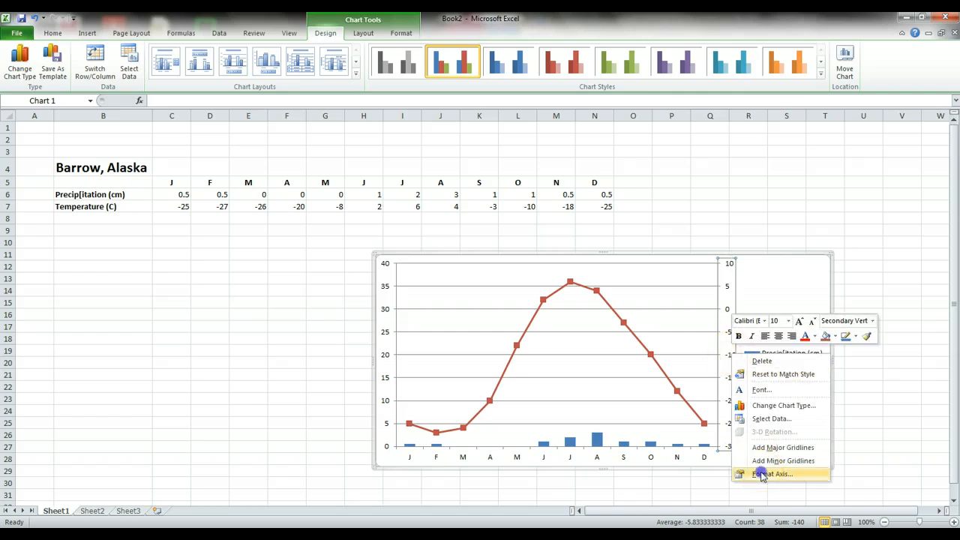
{"action": "left_click", "coordinate": [769, 473]}
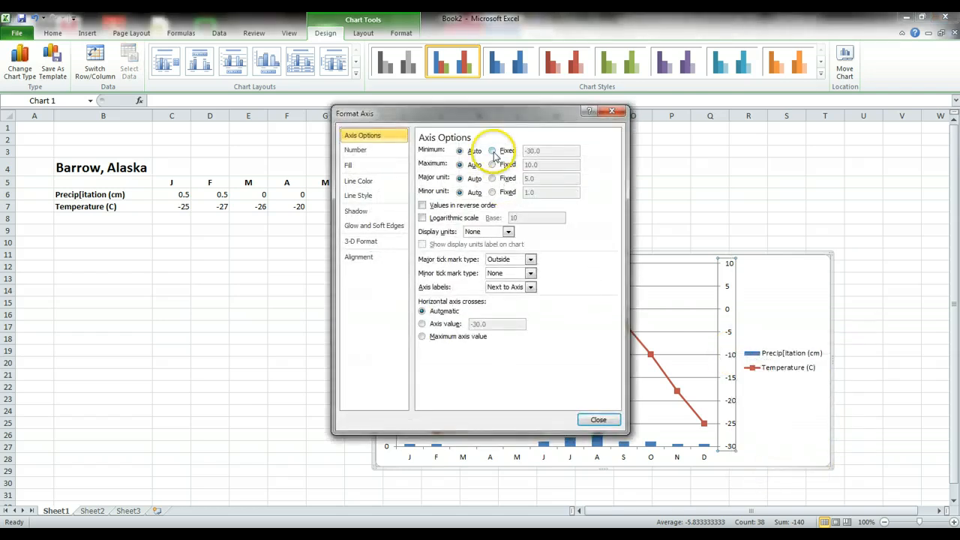
{"action": "left_click", "coordinate": [491, 150]}
{"action": "type", "text": "-40"}
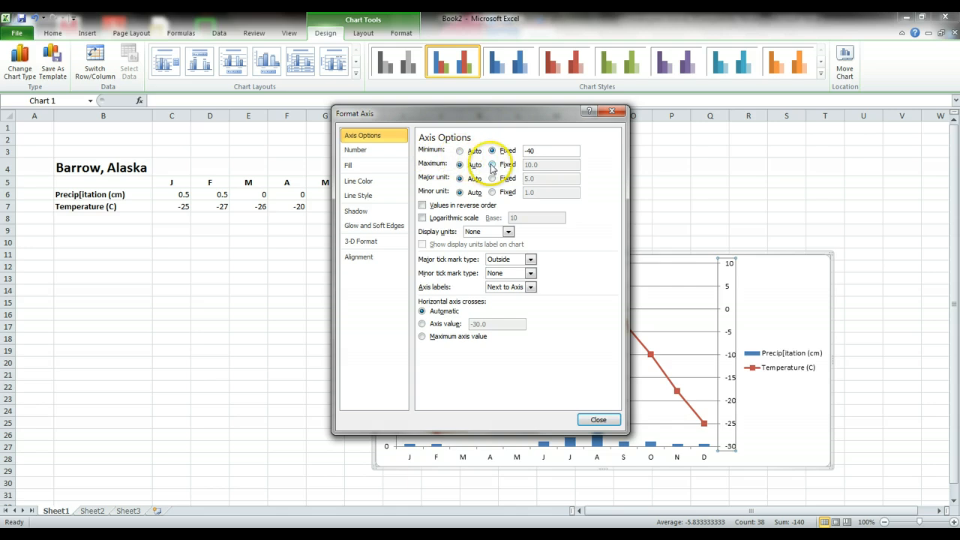
{"action": "left_click", "coordinate": [492, 164]}
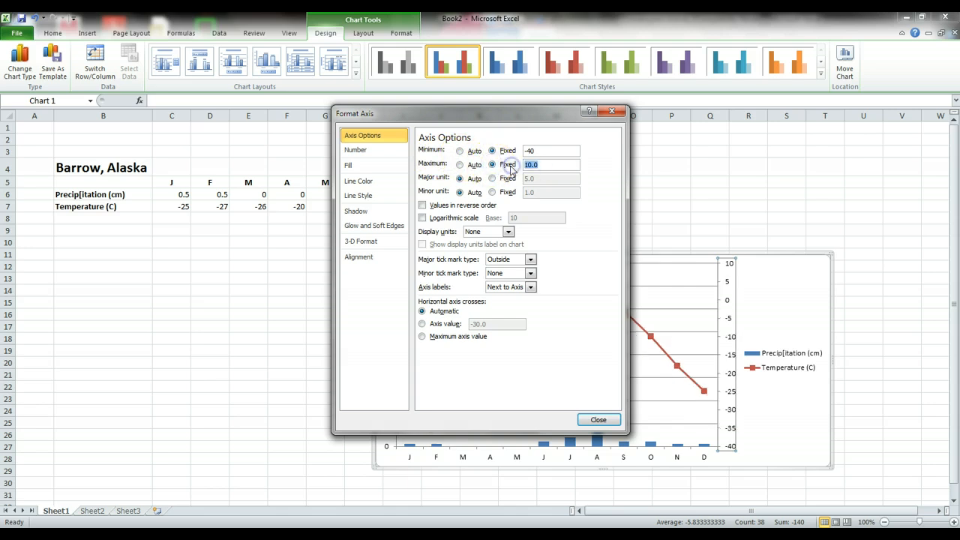
{"action": "type", "text": "40"}
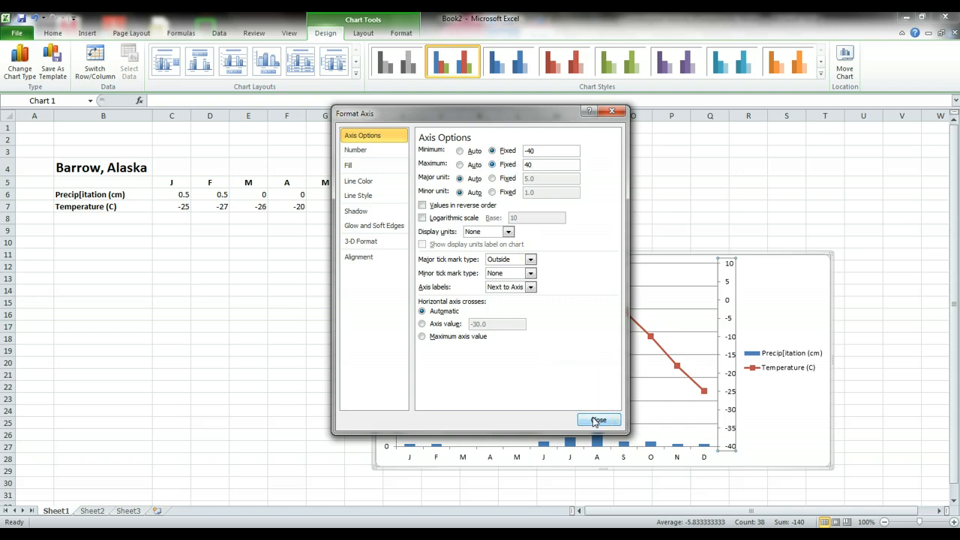
{"action": "left_click", "coordinate": [598, 419]}
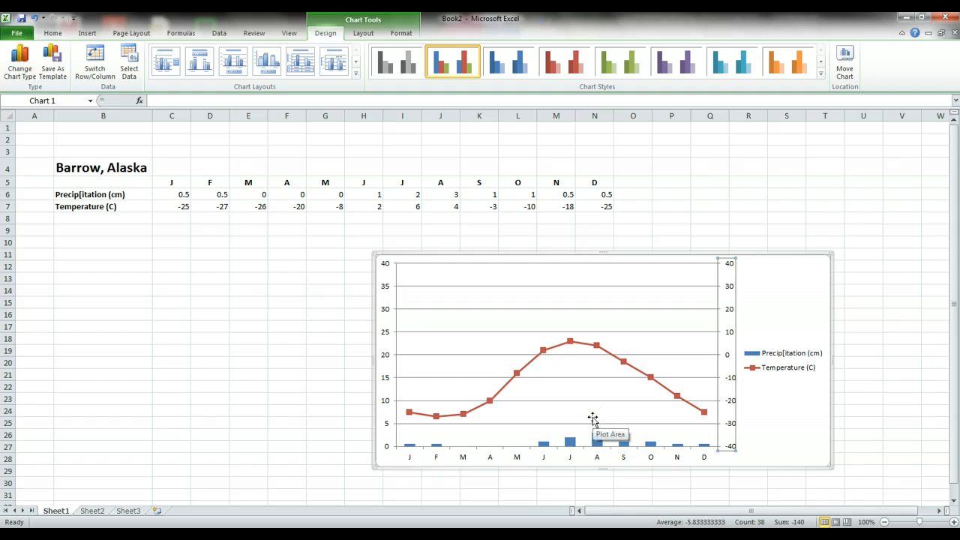
- Select the chart legend to remove it
{"action": "left_click", "coordinate": [770, 368]}
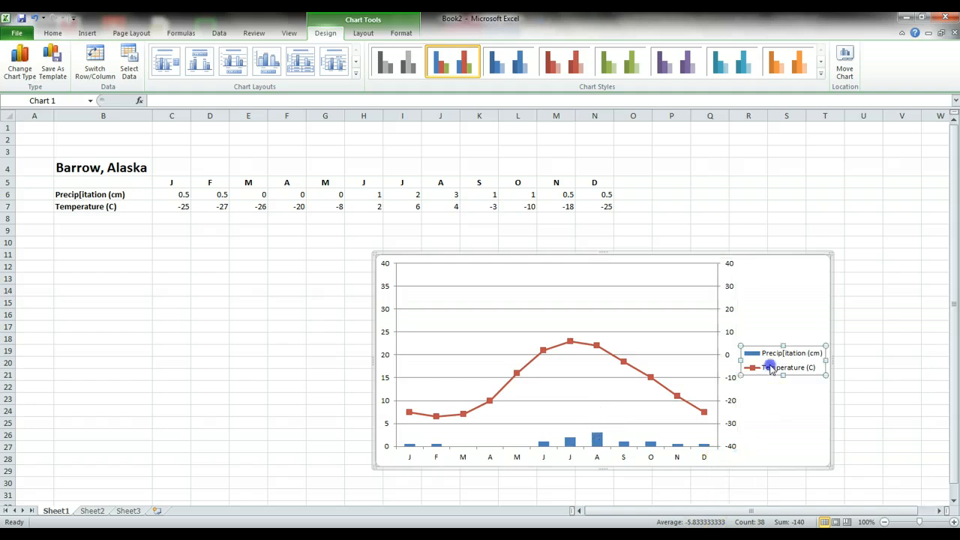
{"action": "mouse_move", "coordinate": [771, 367]}
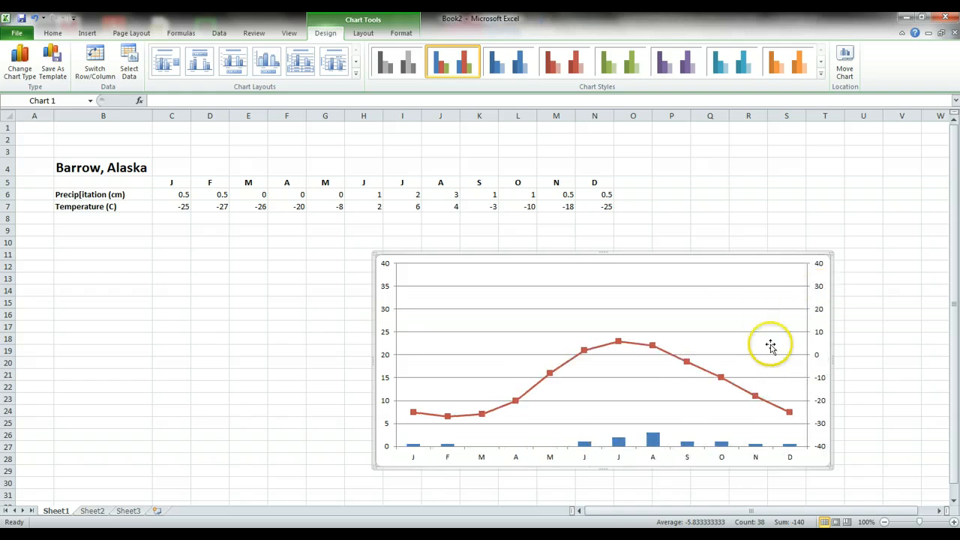
{"action": "mouse_move", "coordinate": [619, 374]}
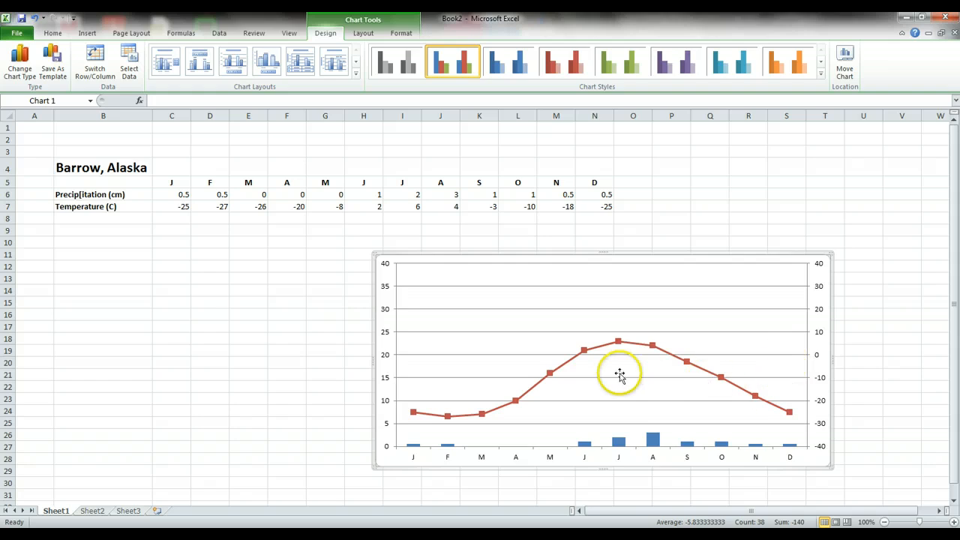
{"action": "mouse_move", "coordinate": [645, 387]}
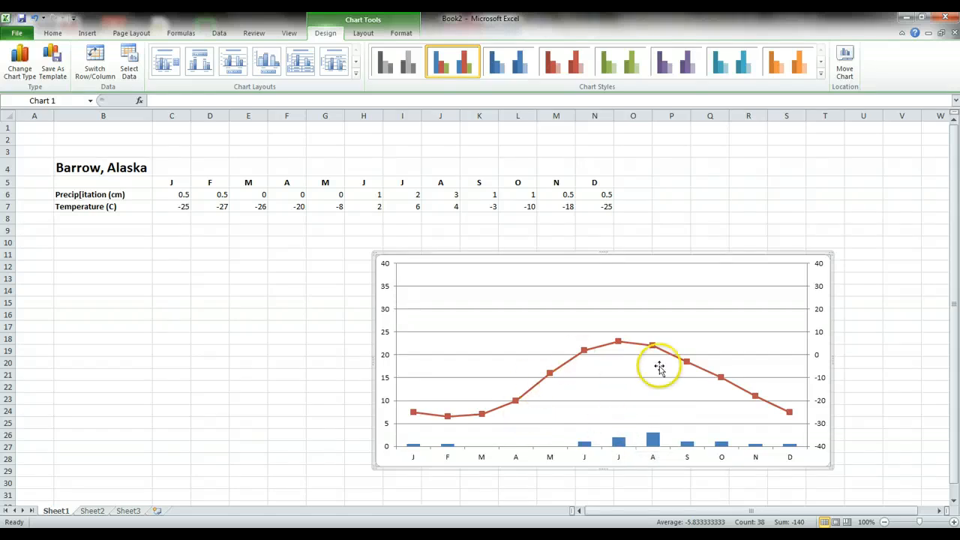
{"action": "mouse_move", "coordinate": [687, 390]}
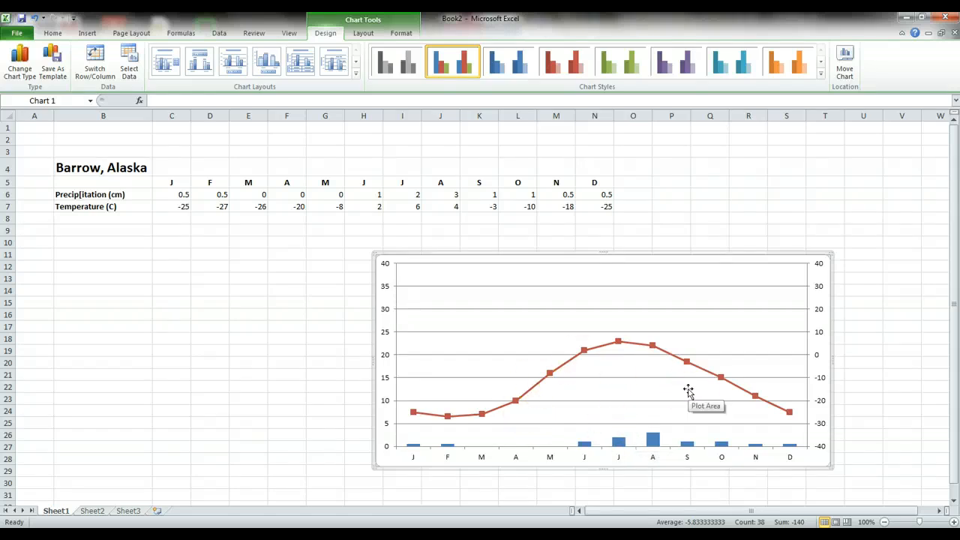
{"action": "mouse_move", "coordinate": [637, 279]}
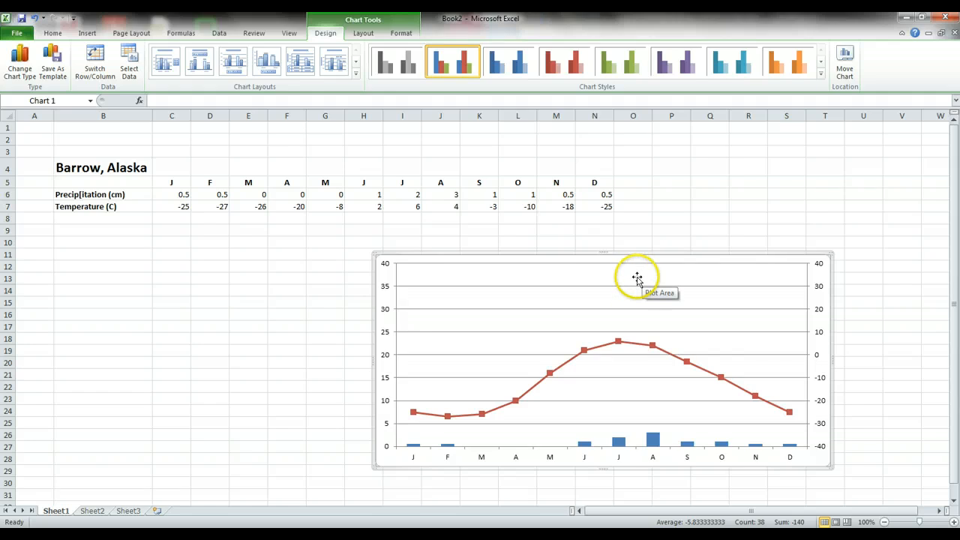
{"action": "mouse_move", "coordinate": [387, 125]}
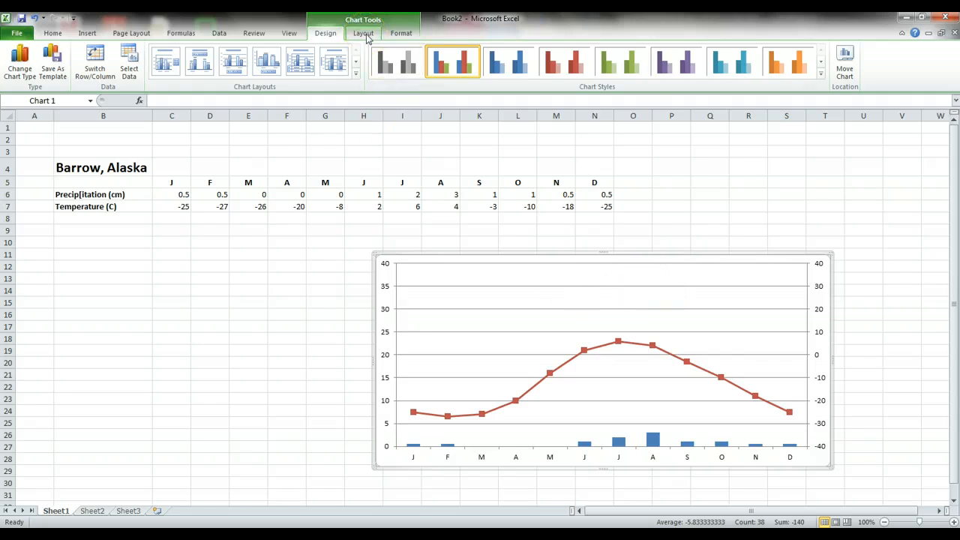
- Add a centred overlay chart title and type the title text 'Barroe'
{"action": "left_click", "coordinate": [362, 33]}
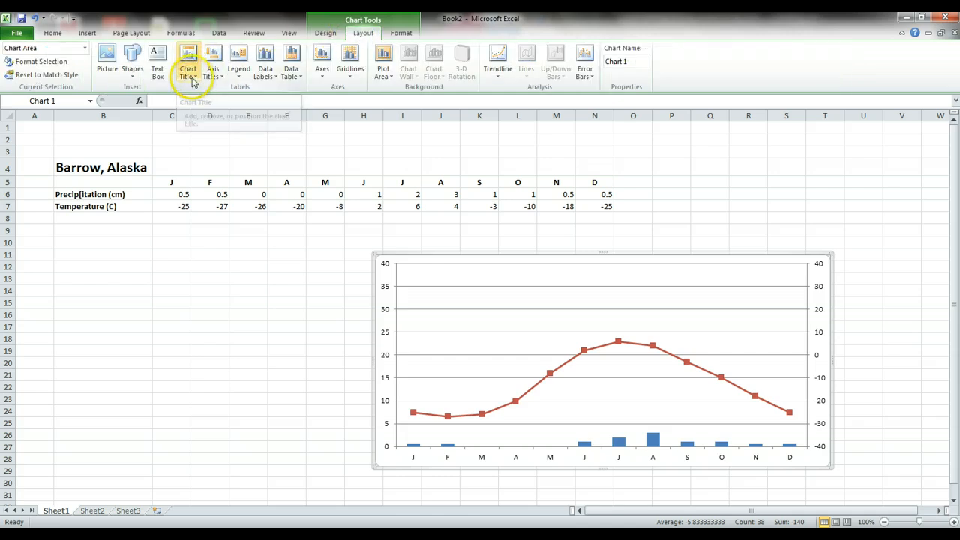
{"action": "left_click", "coordinate": [188, 63]}
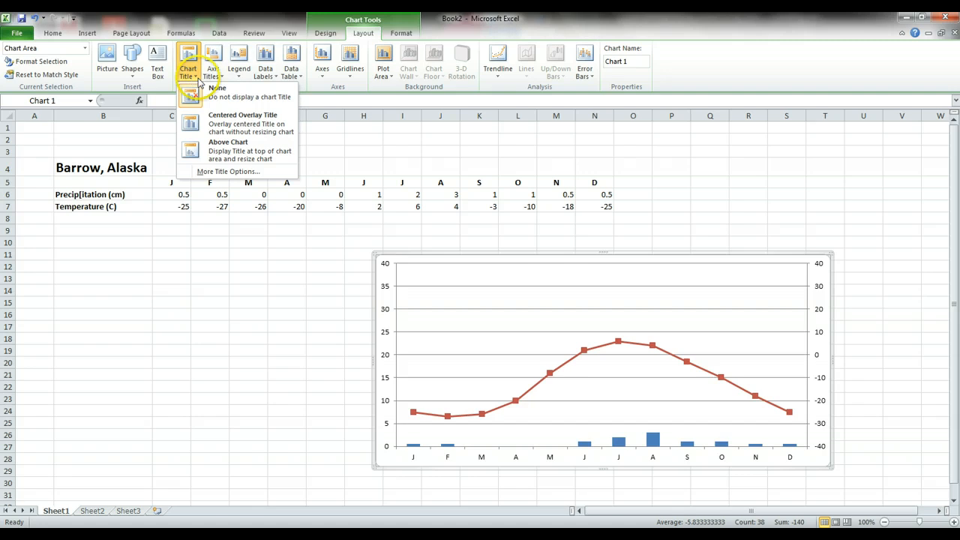
{"action": "mouse_move", "coordinate": [236, 123]}
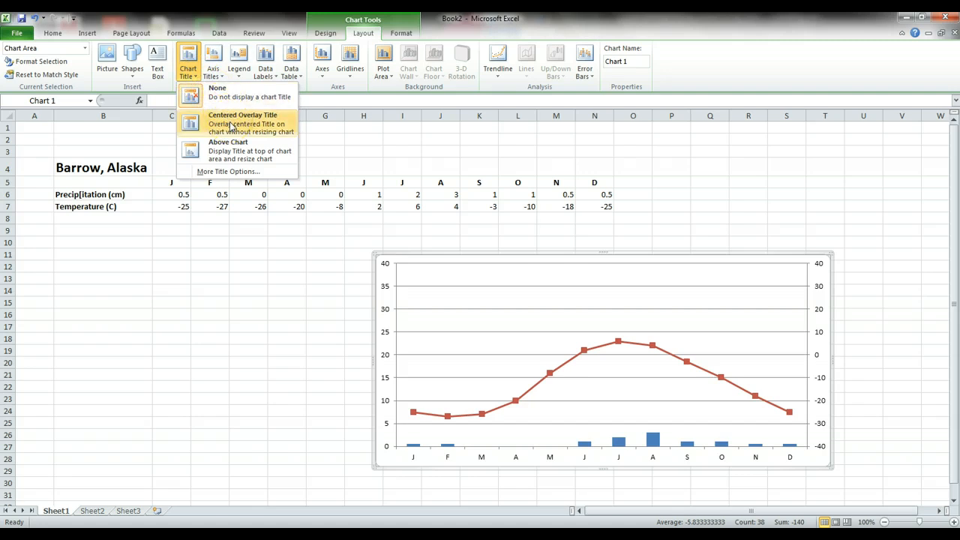
{"action": "left_click", "coordinate": [242, 123]}
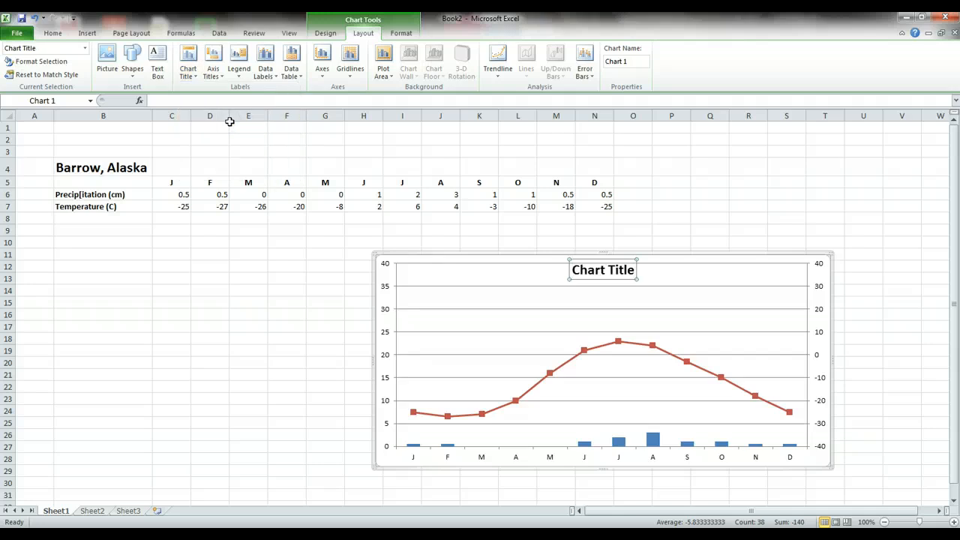
{"action": "type", "text": "Barroe"}
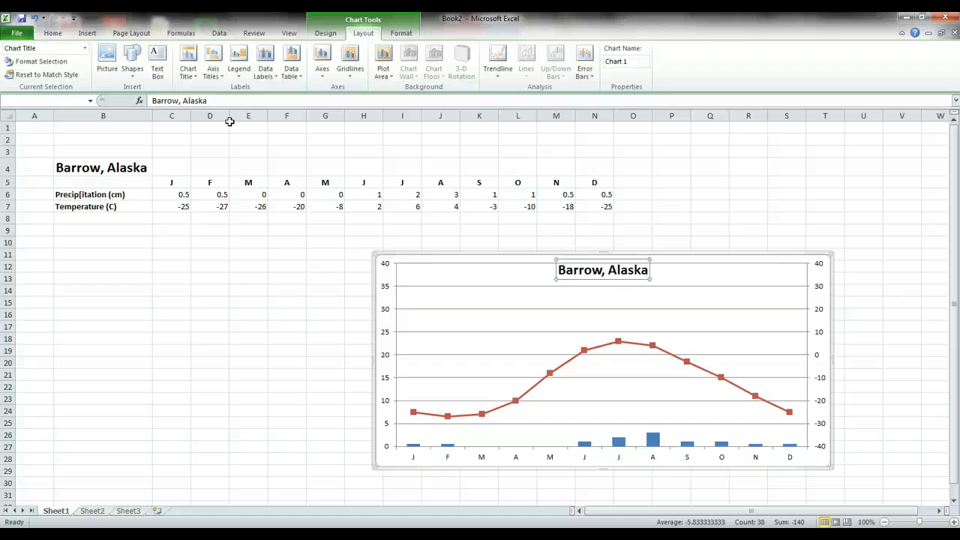
{"action": "mouse_move", "coordinate": [213, 62]}
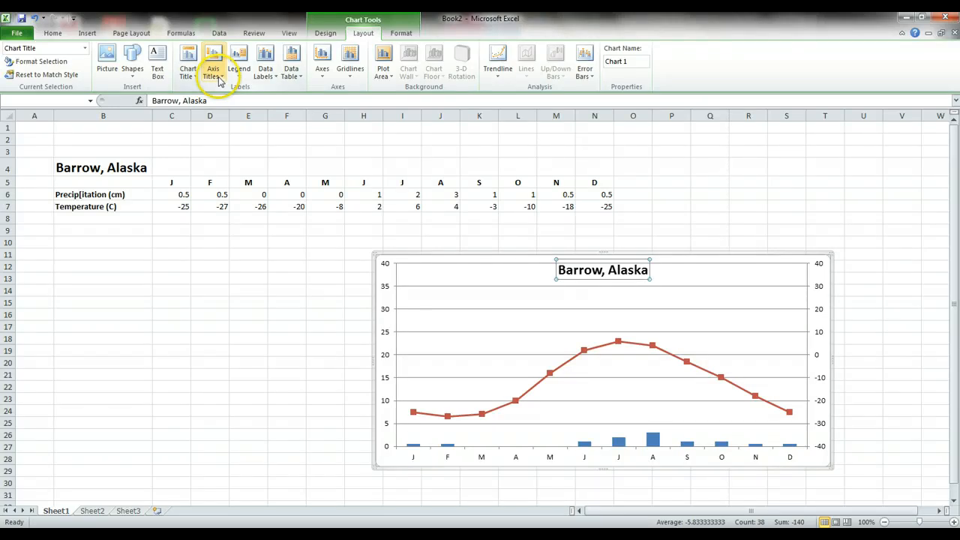
- Add a below-axis horizontal title, then rotated left 'Precip[itation (cm)' and right titles
{"action": "left_click", "coordinate": [213, 63]}
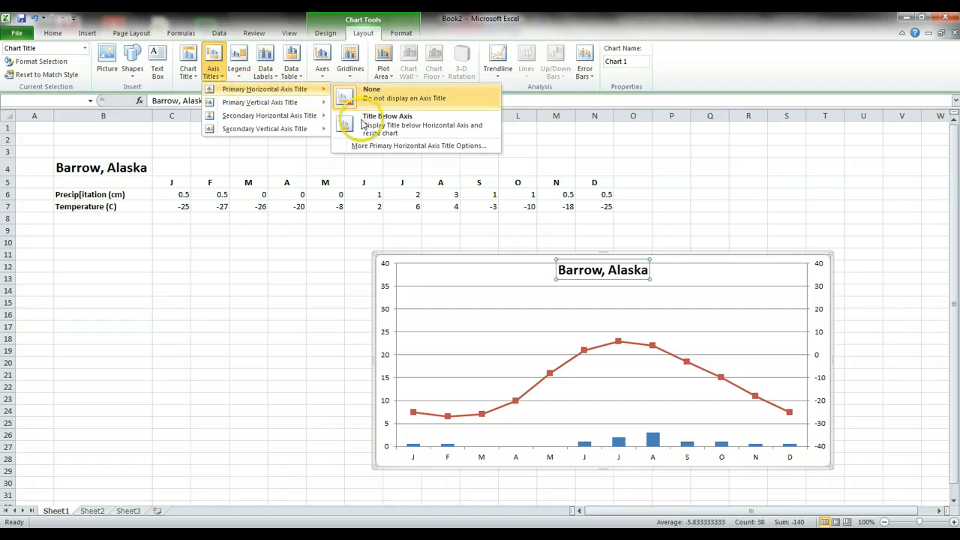
{"action": "mouse_move", "coordinate": [386, 125]}
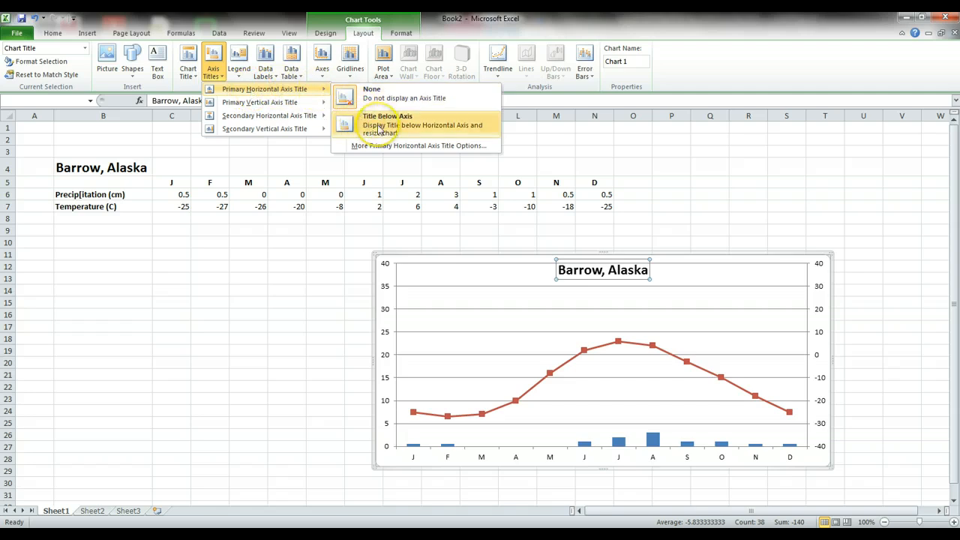
{"action": "left_click", "coordinate": [387, 116]}
{"action": "type", "text": "Months"}
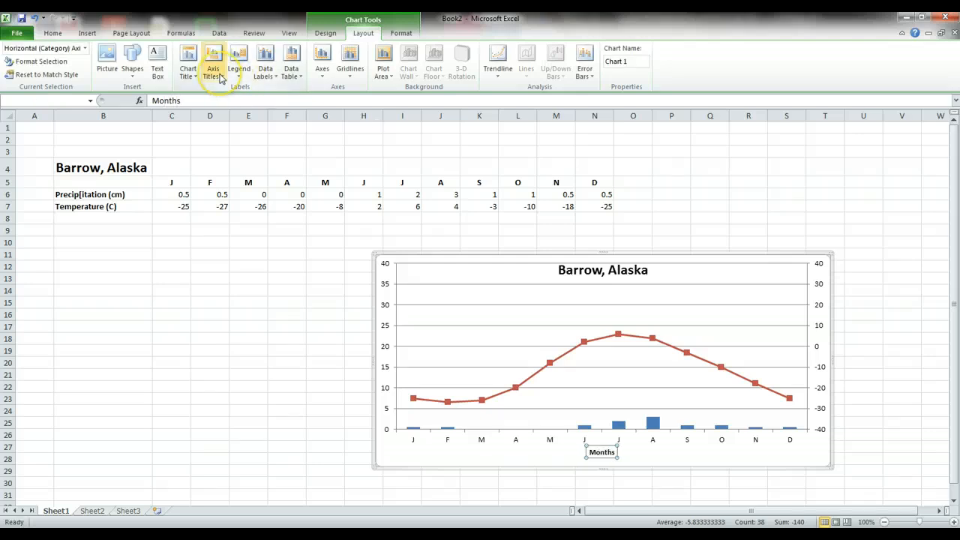
{"action": "left_click", "coordinate": [213, 61]}
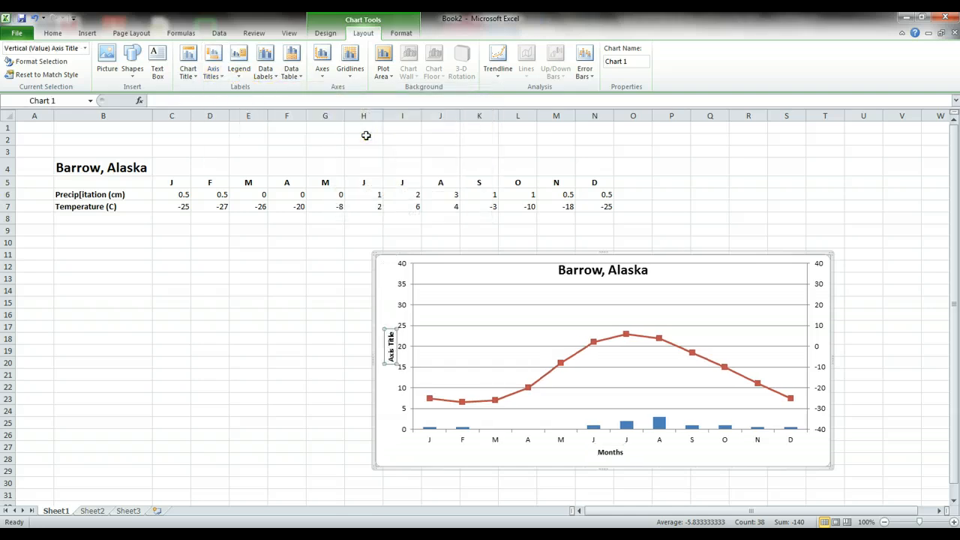
{"action": "type", "text": "Precip[itation (cm)"}
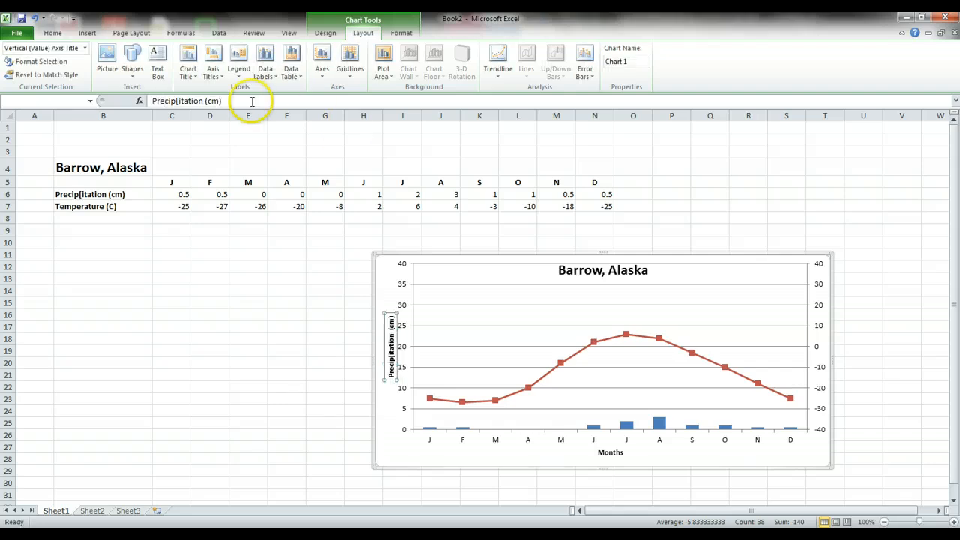
{"action": "left_click", "coordinate": [213, 61]}
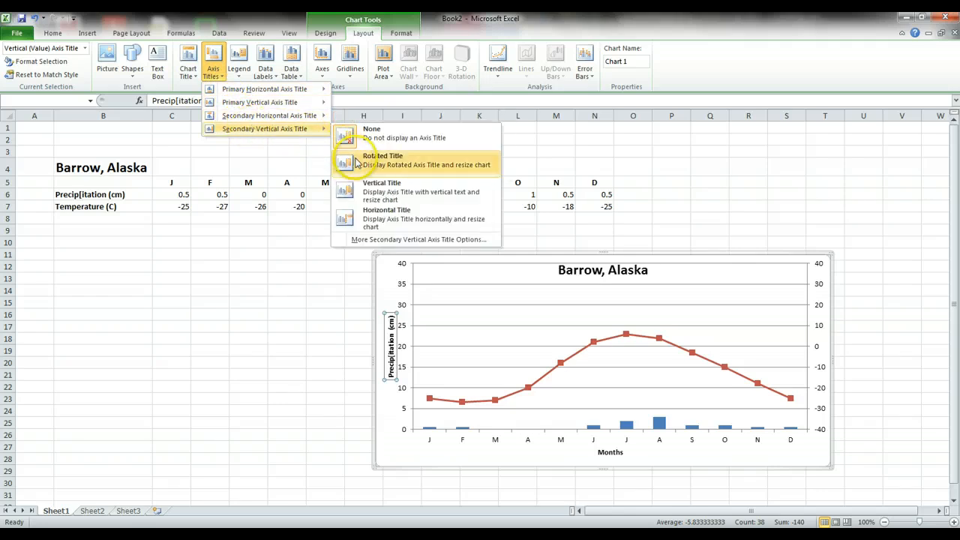
{"action": "left_click", "coordinate": [383, 160]}
{"action": "type", "text": "Temperature (C)"}
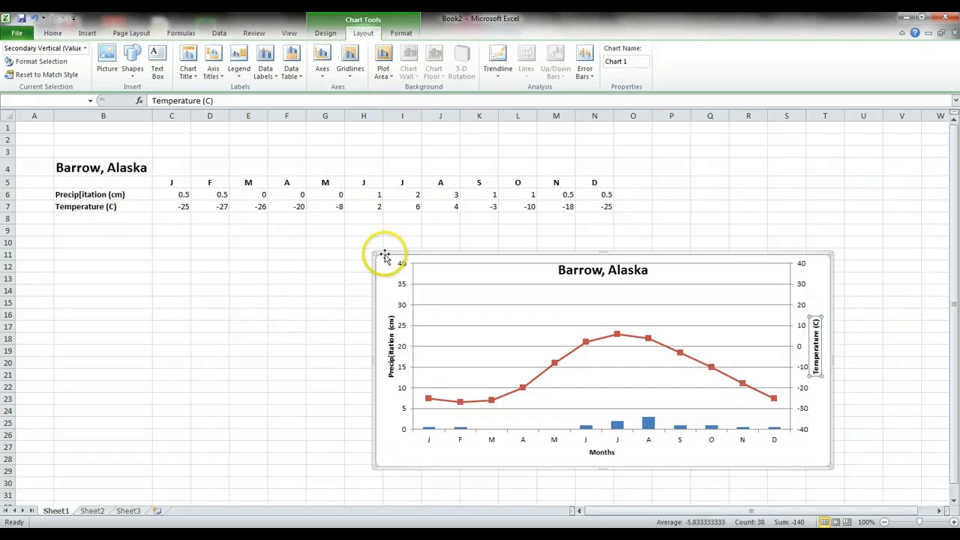
- Drag the chart up and left, then give the chart area a gradient fill
{"action": "left_click_drag", "start_coordinate": [386, 255], "coordinate": [314, 247]}
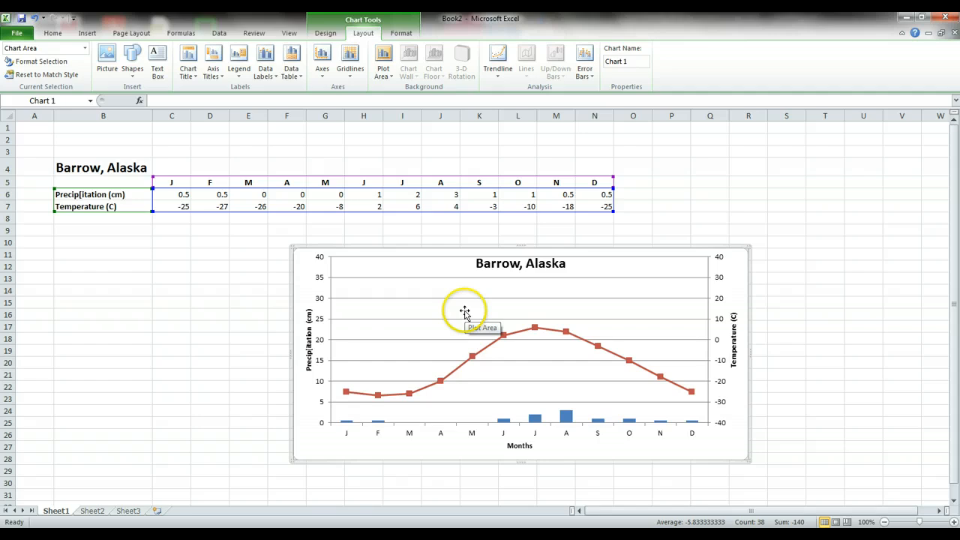
{"action": "mouse_move", "coordinate": [565, 448]}
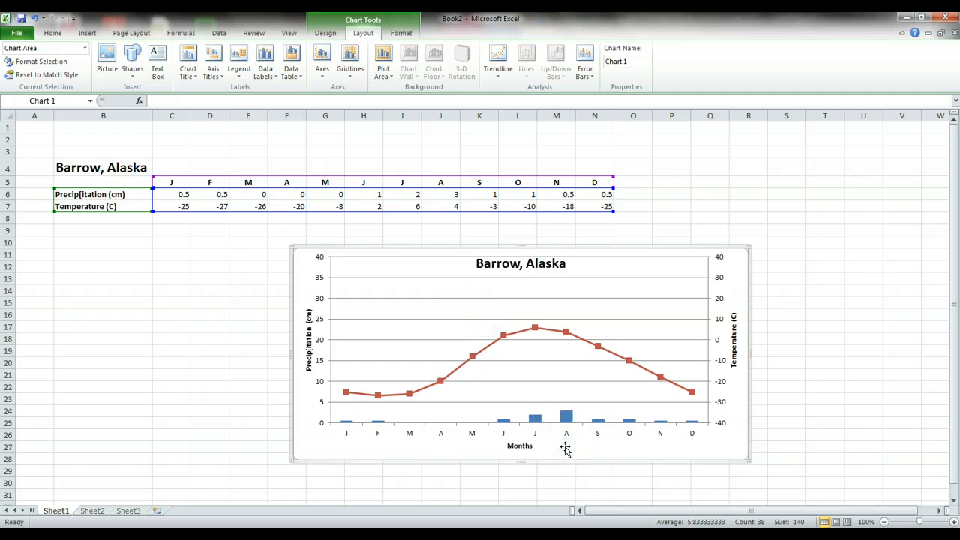
{"action": "mouse_move", "coordinate": [572, 450]}
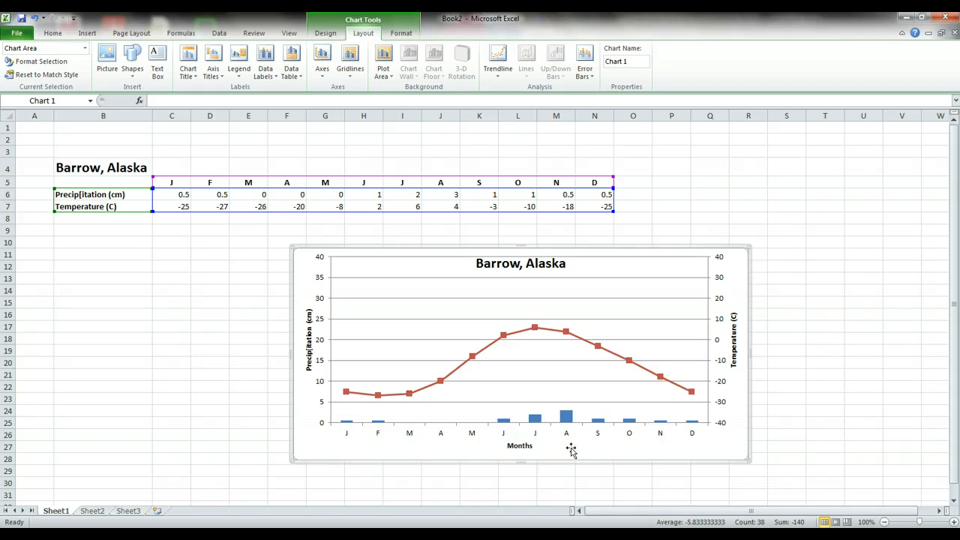
{"action": "right_click", "coordinate": [571, 449]}
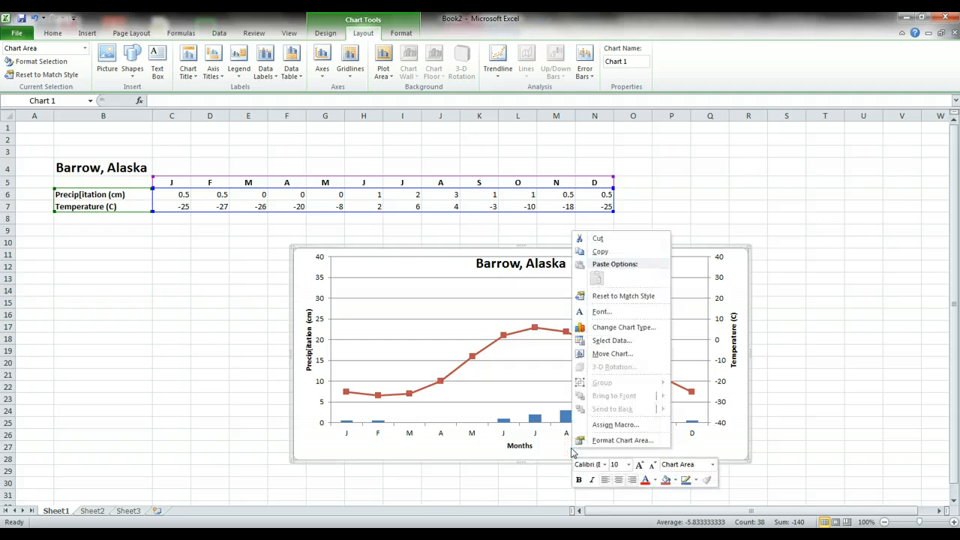
{"action": "mouse_move", "coordinate": [607, 443]}
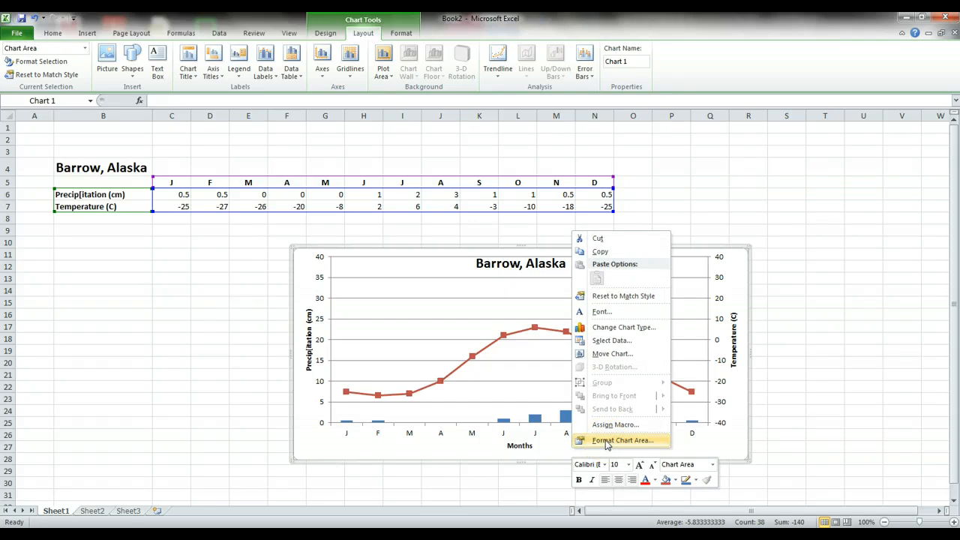
{"action": "left_click", "coordinate": [621, 440]}
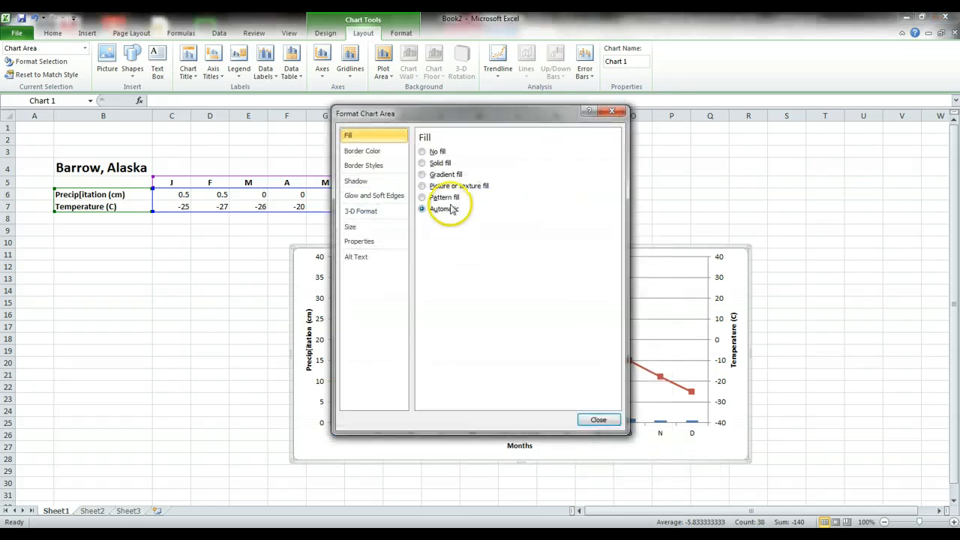
{"action": "left_click", "coordinate": [422, 162]}
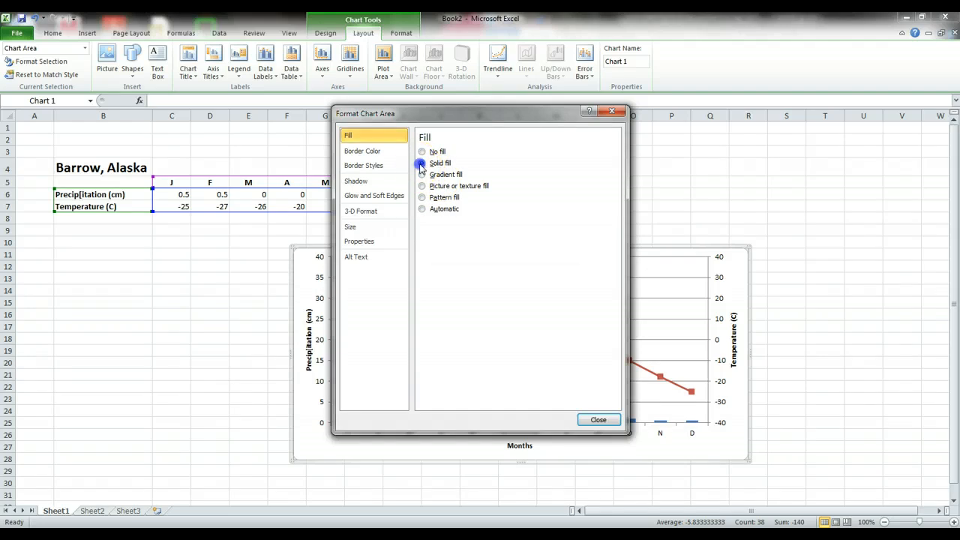
{"action": "left_click", "coordinate": [421, 174]}
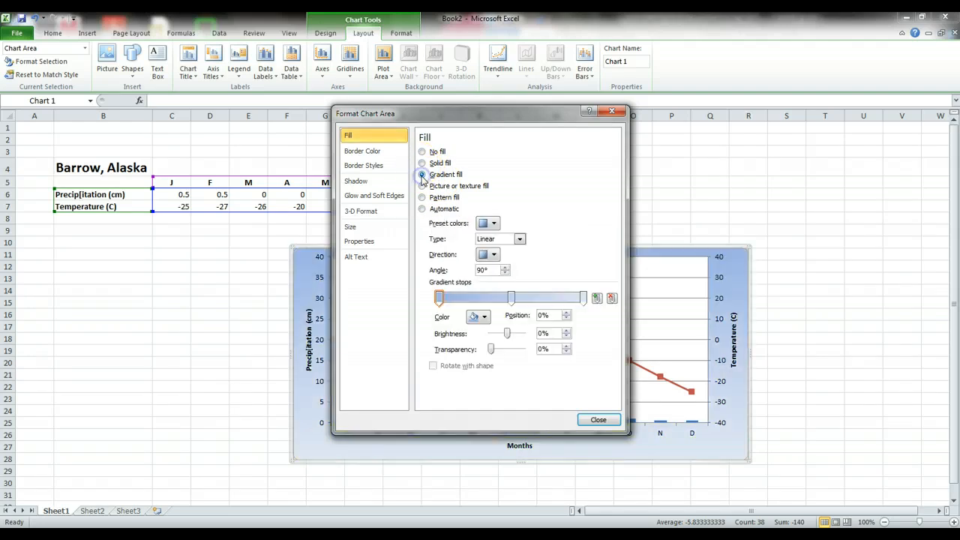
{"action": "left_click", "coordinate": [421, 185]}
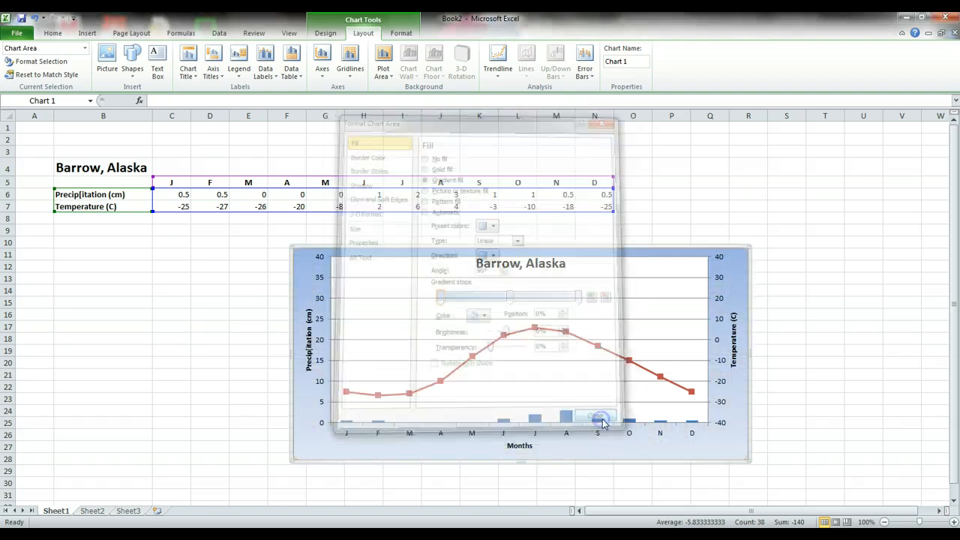
- Give the plot area a light blue gradient fill matching the chart area
{"action": "right_click", "coordinate": [638, 307]}
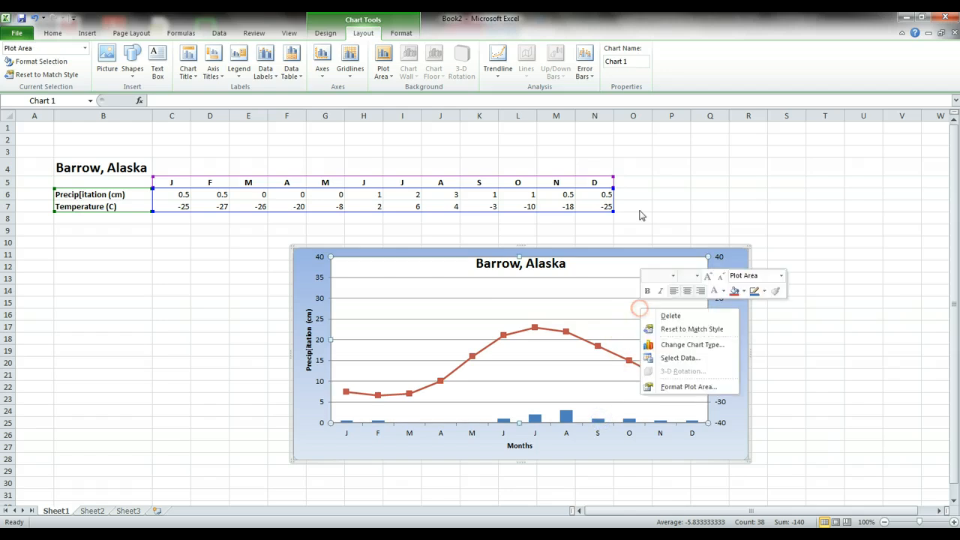
{"action": "mouse_move", "coordinate": [678, 386]}
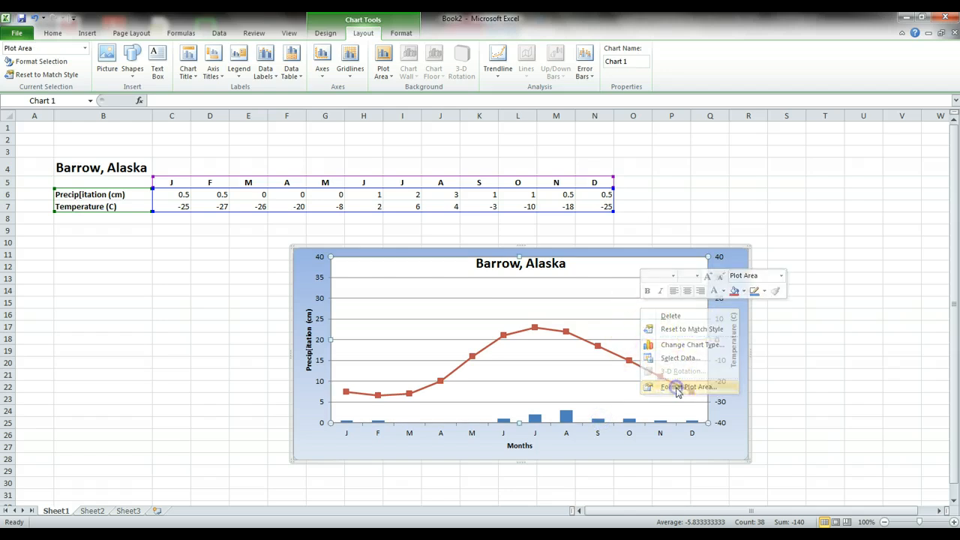
{"action": "left_click", "coordinate": [688, 386]}
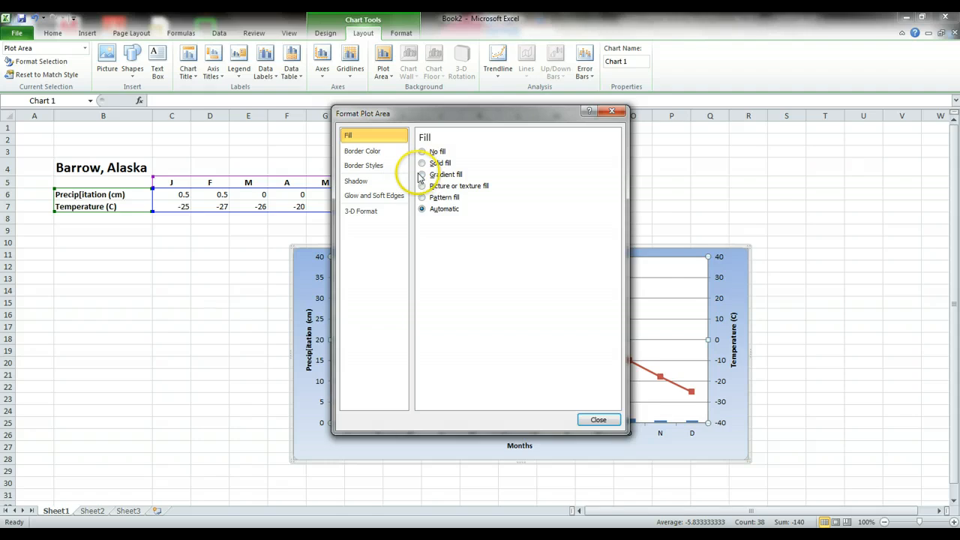
{"action": "left_click", "coordinate": [421, 174]}
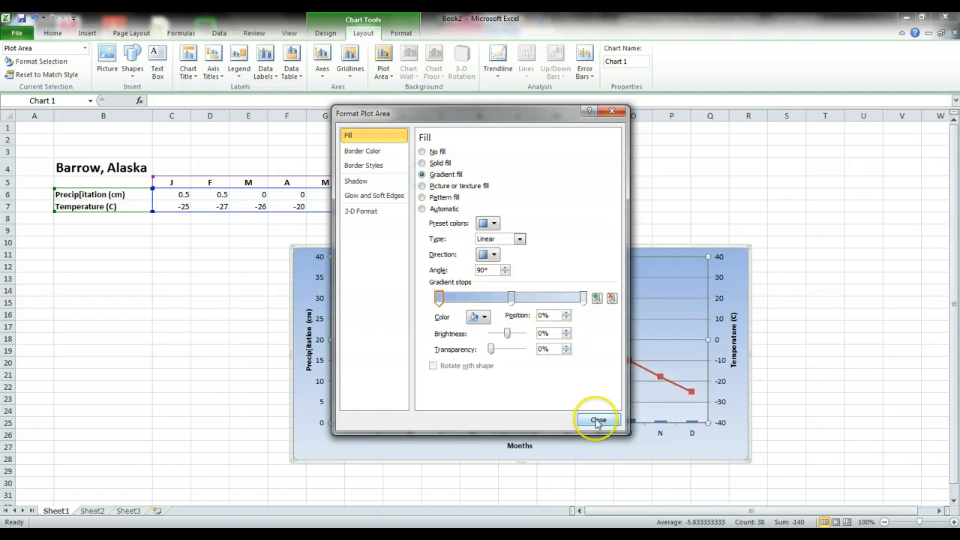
{"action": "left_click", "coordinate": [599, 420]}
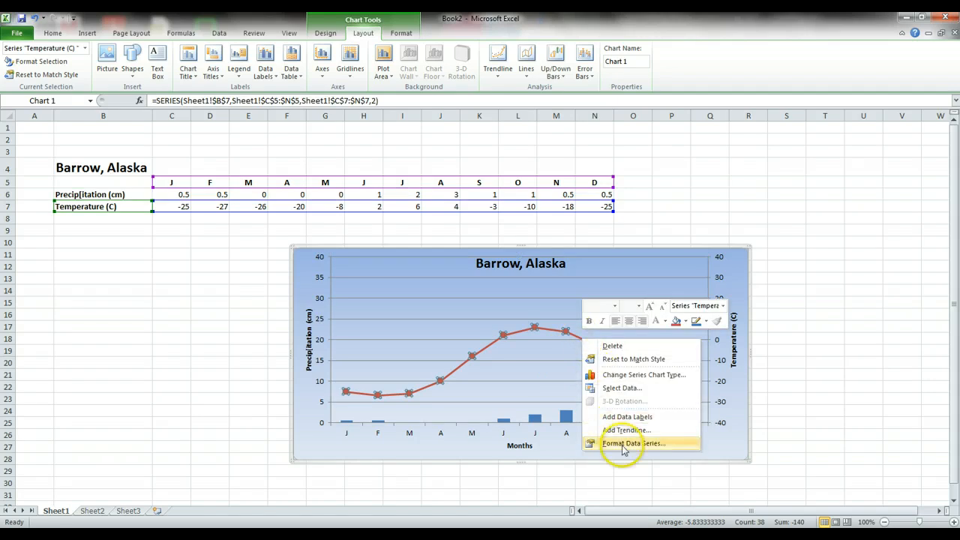
- Open the temperature series formatting at its line colour settings
{"action": "left_click", "coordinate": [633, 443]}
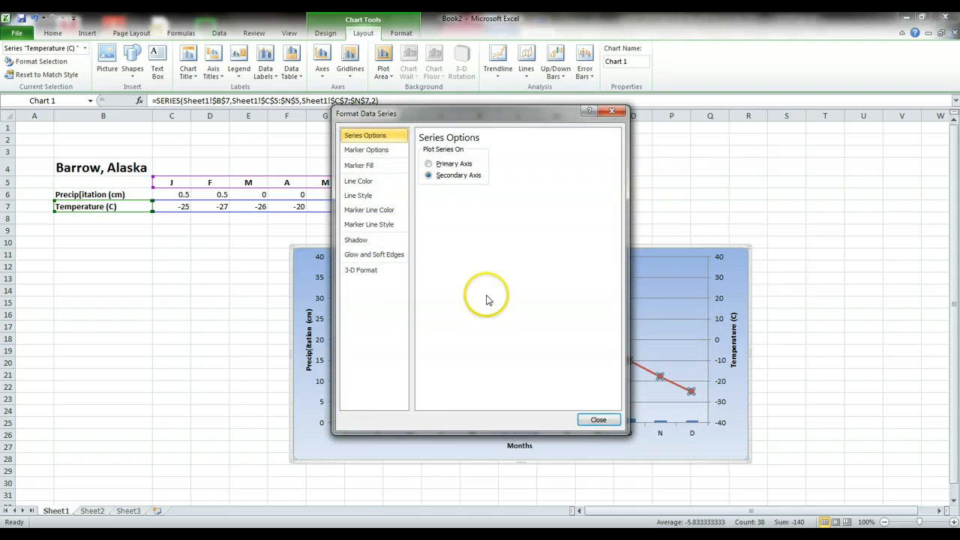
{"action": "left_click", "coordinate": [359, 181]}
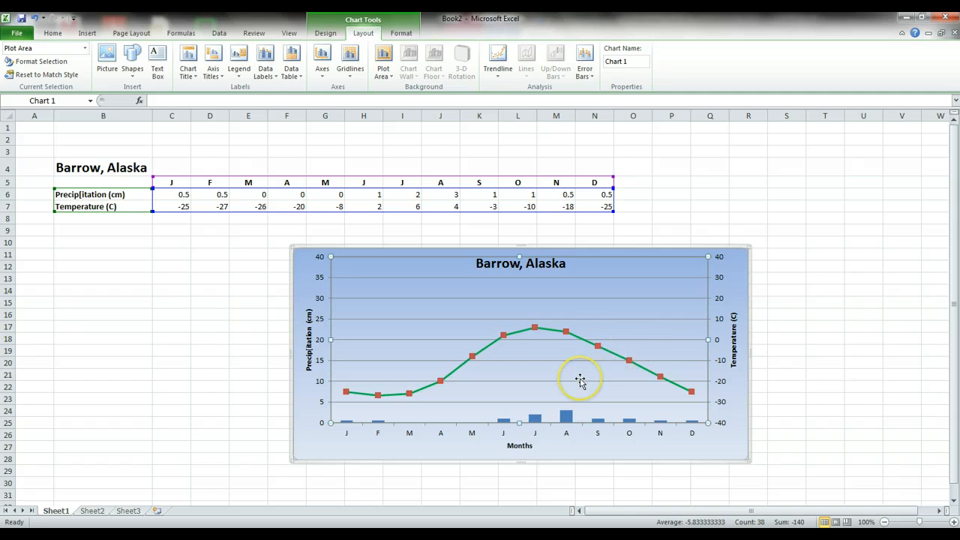
{"action": "mouse_move", "coordinate": [579, 379]}
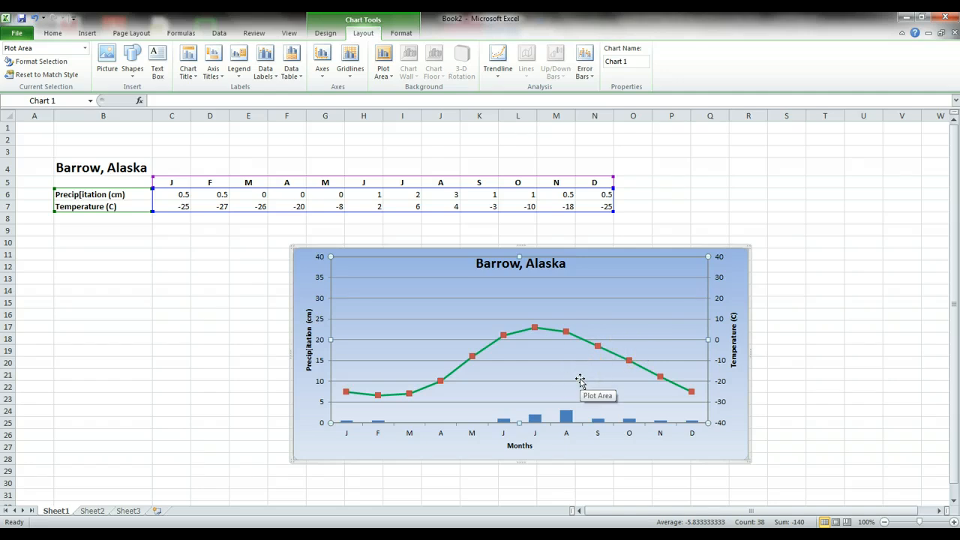
{"action": "mouse_move", "coordinate": [747, 248]}
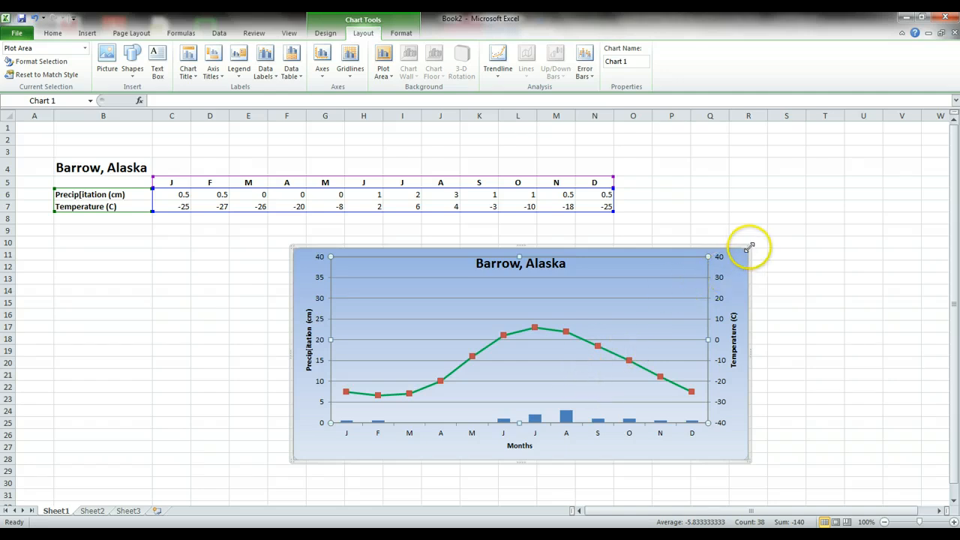